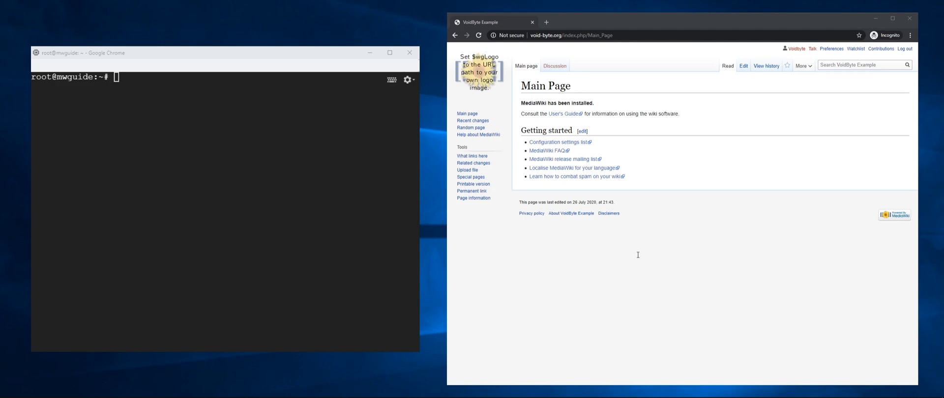
mouse_move(55, 106)
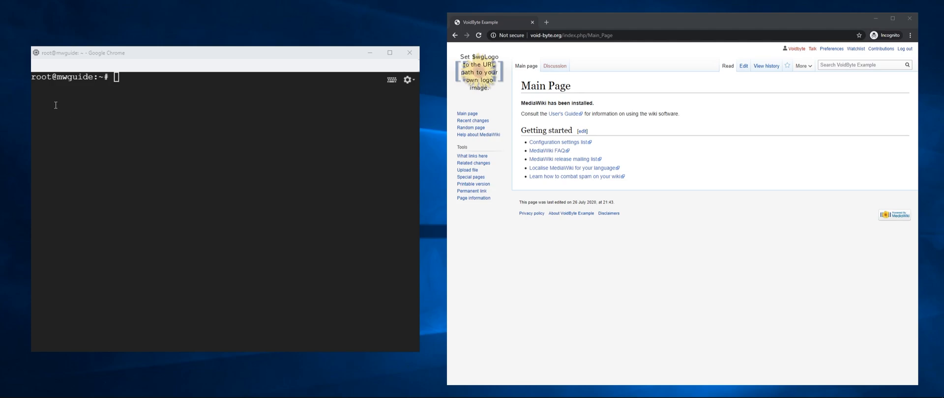
Install dirmngr with sudo apt so keyserver lookups work
type("sudo apt")
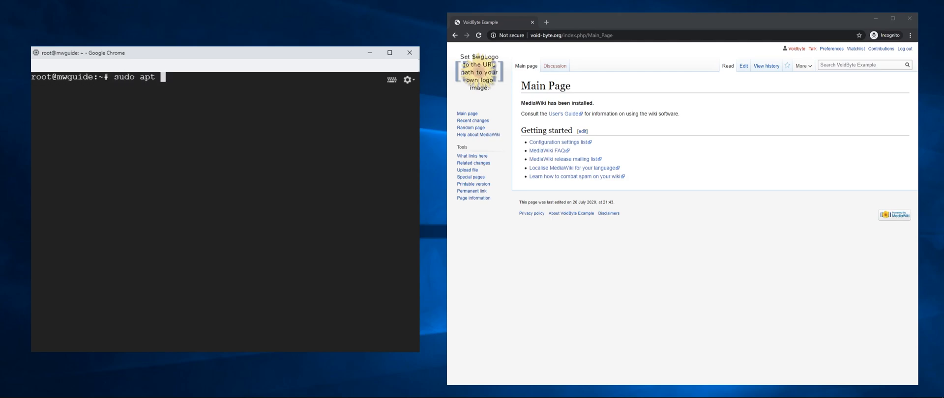
type("install dirmngr")
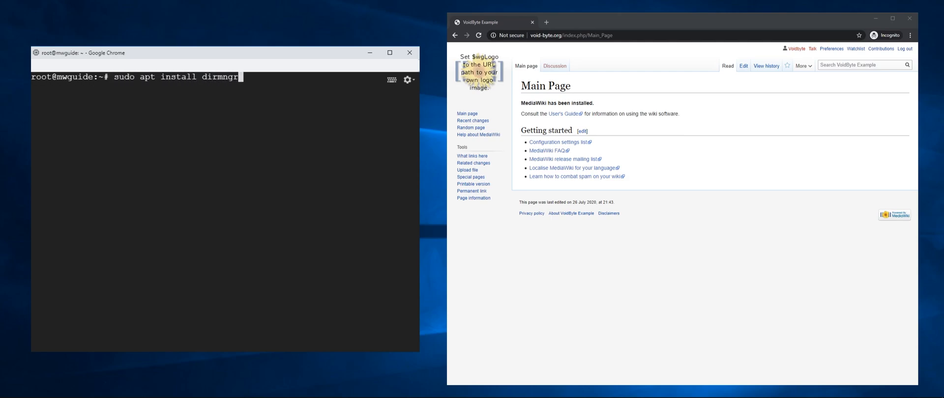
key("Return")
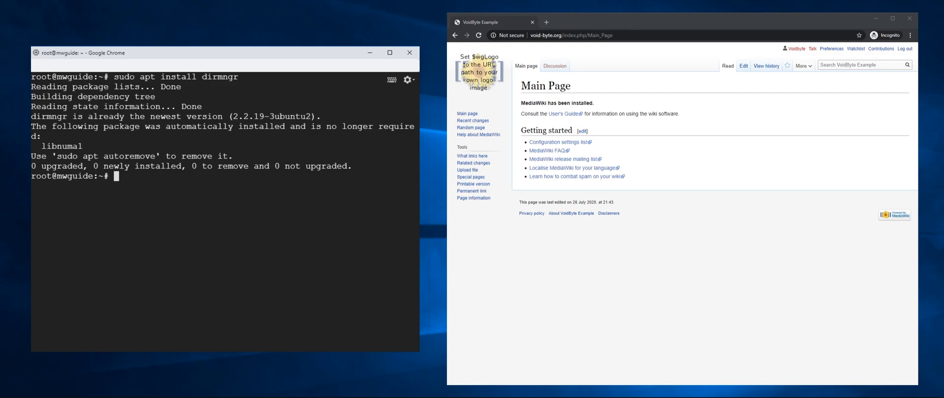
Import the package signing key from keys.gnupg.net with sudo apt-key advanced --recv-keys
type("sudo apt-")
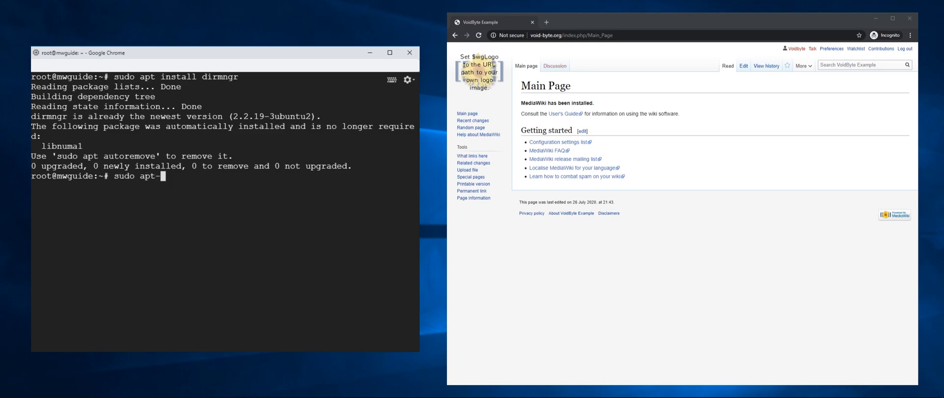
type("key")
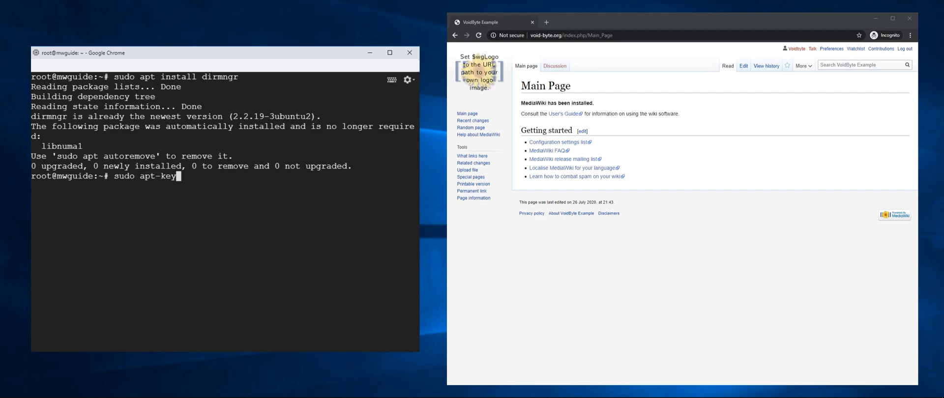
type("advanced -O")
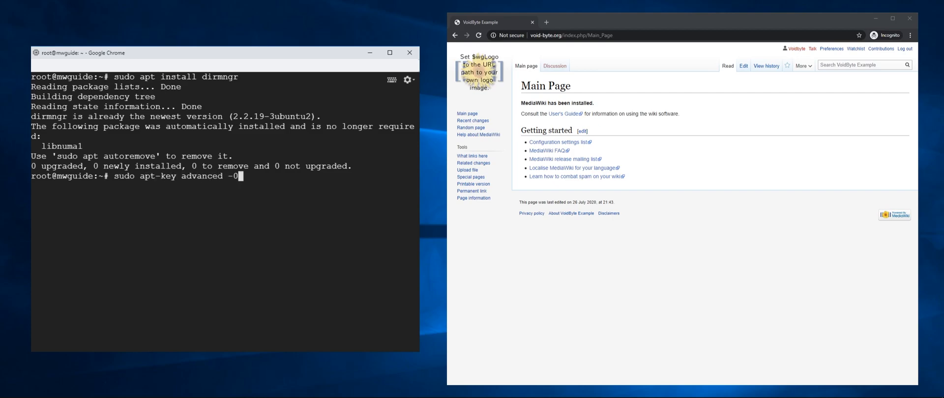
type("-keyserver")
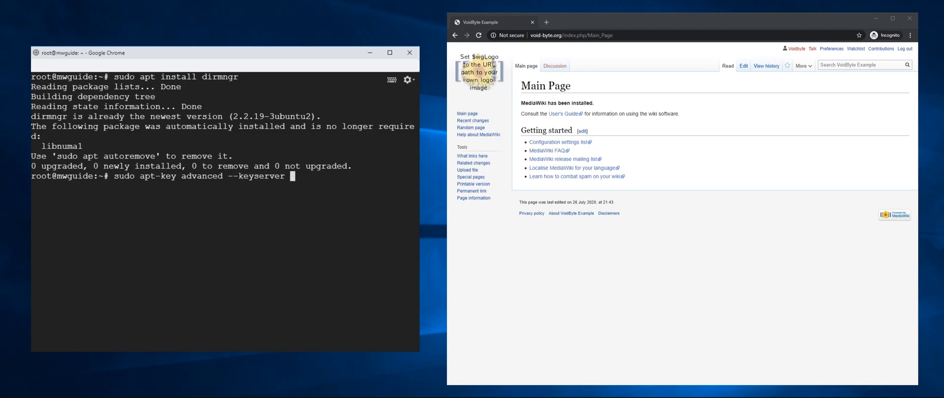
type("keys.gnup")
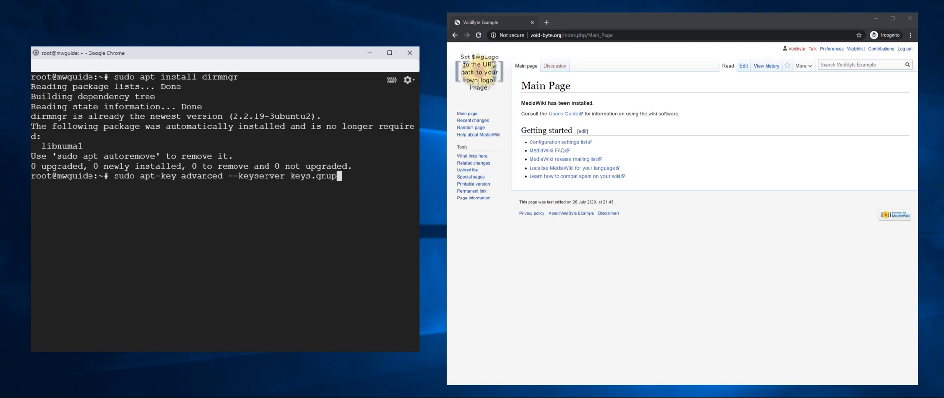
type(".net --rec")
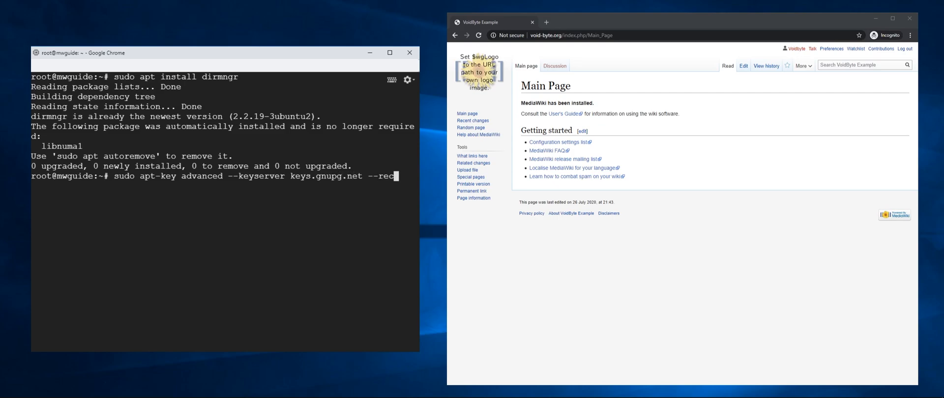
type("v-keys")
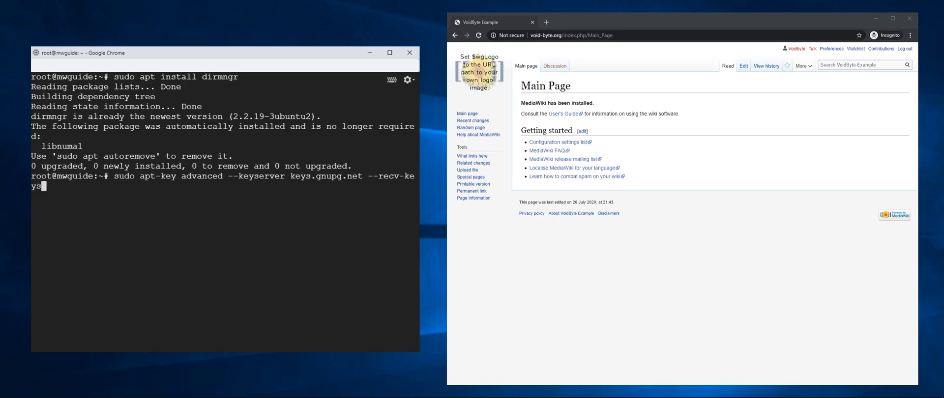
type("AF")
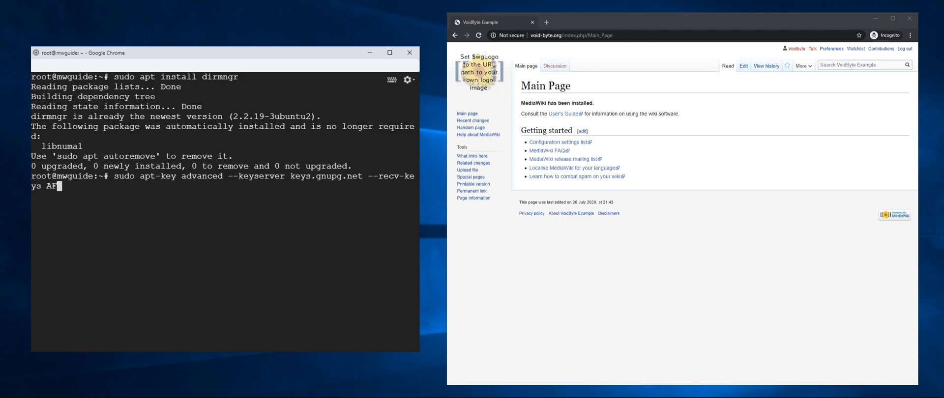
type("380")
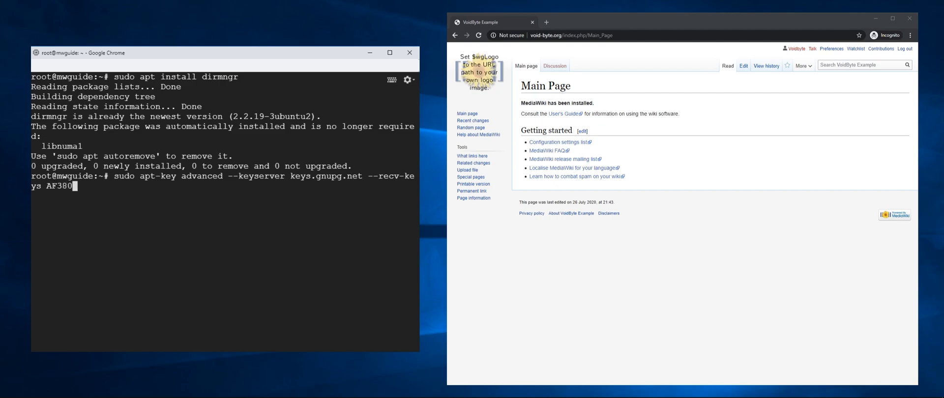
type("A303")
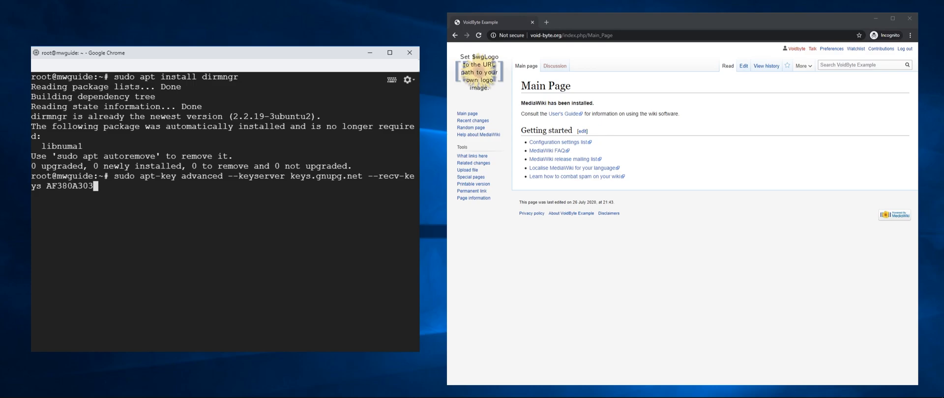
type("6")
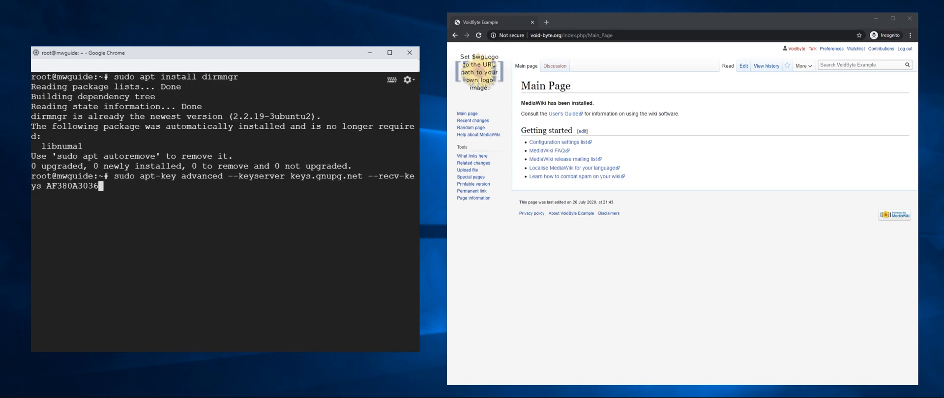
type("A")
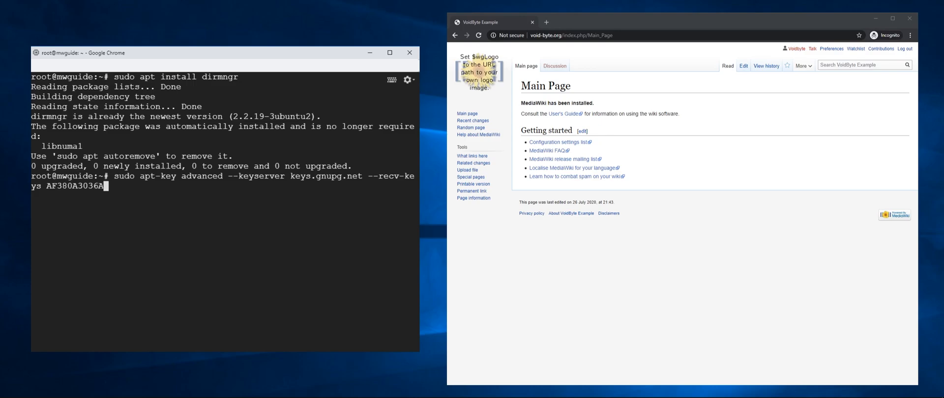
key("Return")
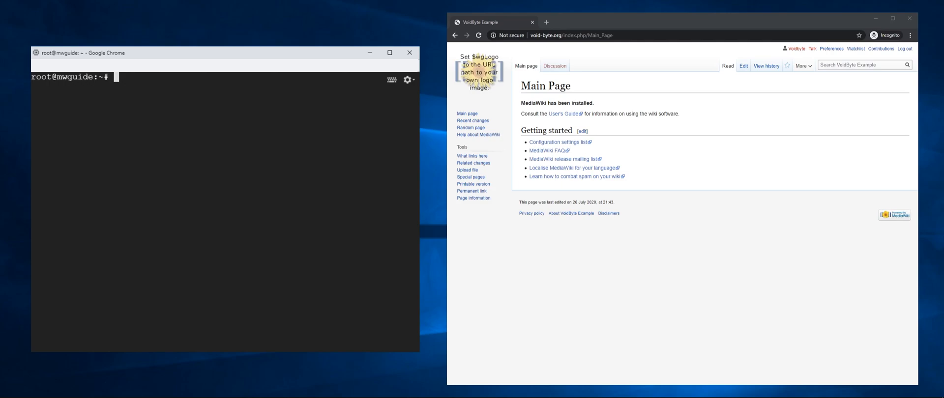
type("sudo apt-0")
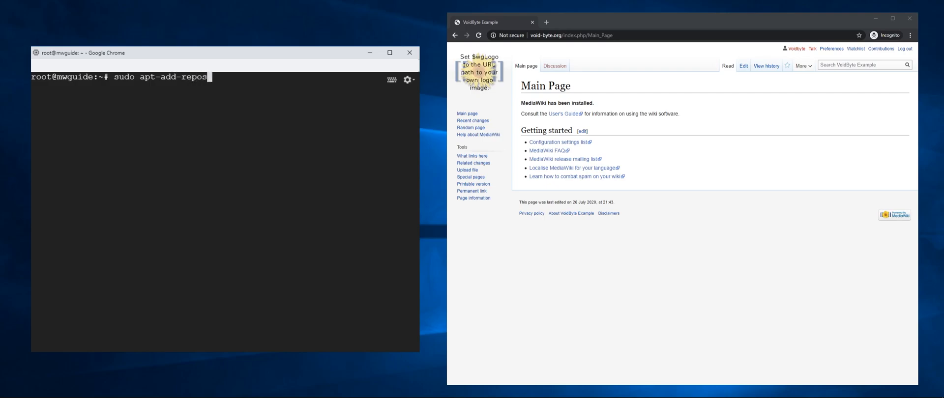
type("itory")
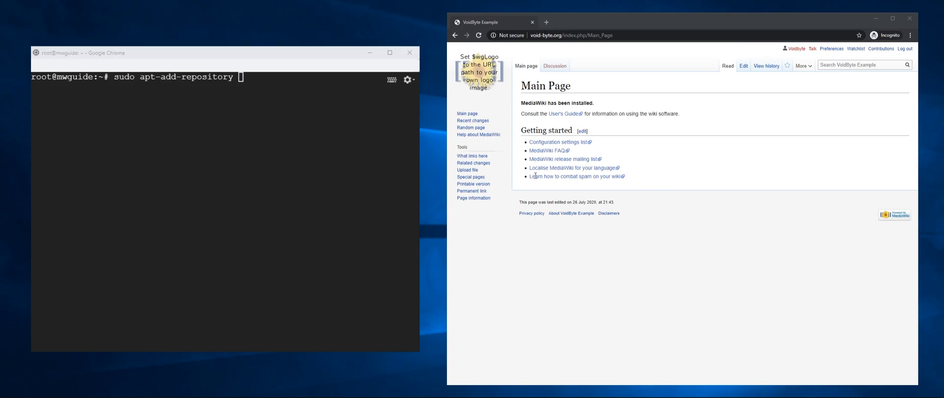
type("\"deb https://releases.wikimedia.org/debian jessie-mediawiki main\"")
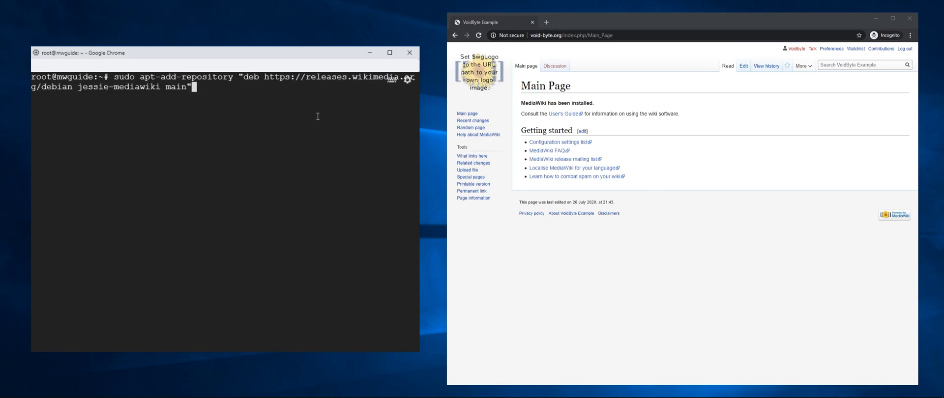
key("Return")
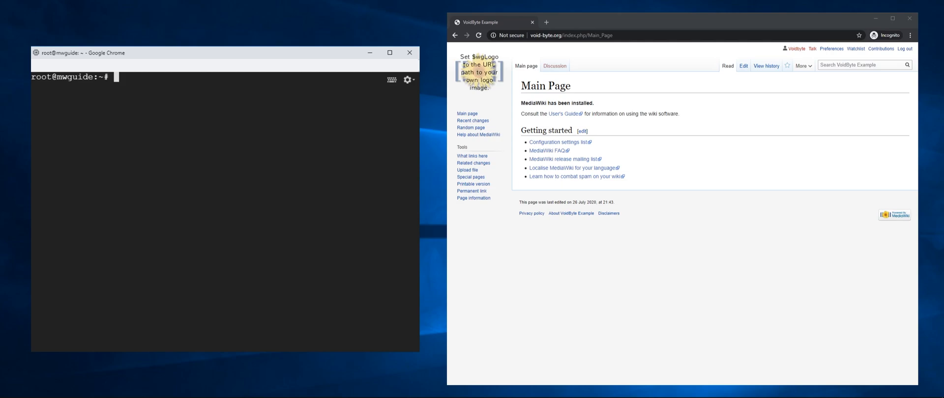
Install apt-transport-https so packages can be fetched over HTTPS
type("sudo apt install")
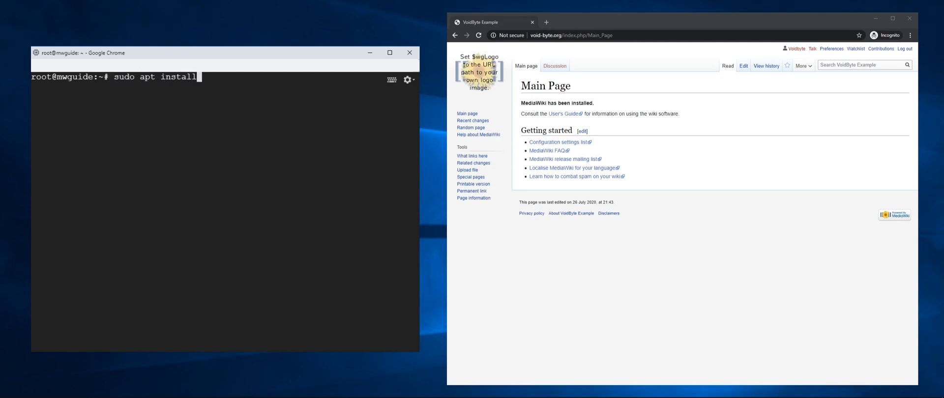
type("apt-tran")
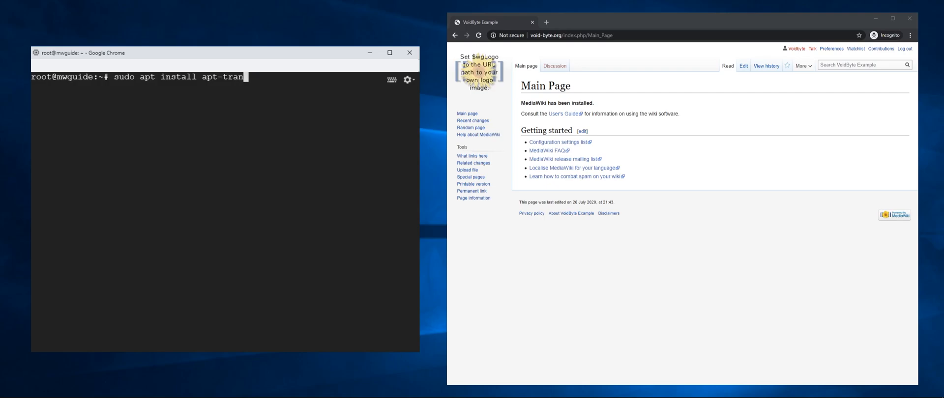
type("sport-ht")
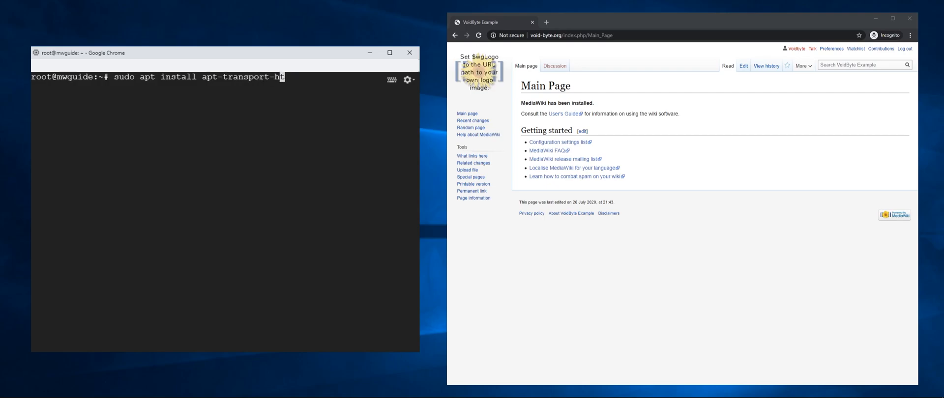
key("Return")
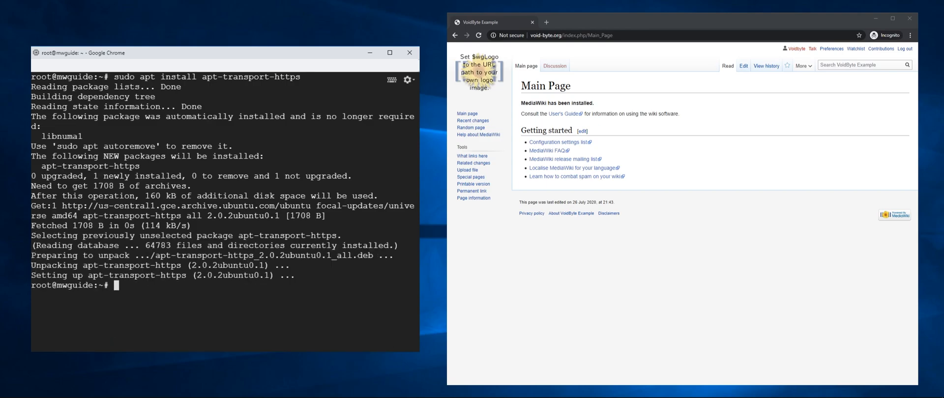
Run sudo apt update and install Parsoid with its Node.js dependencies
type("sudo")
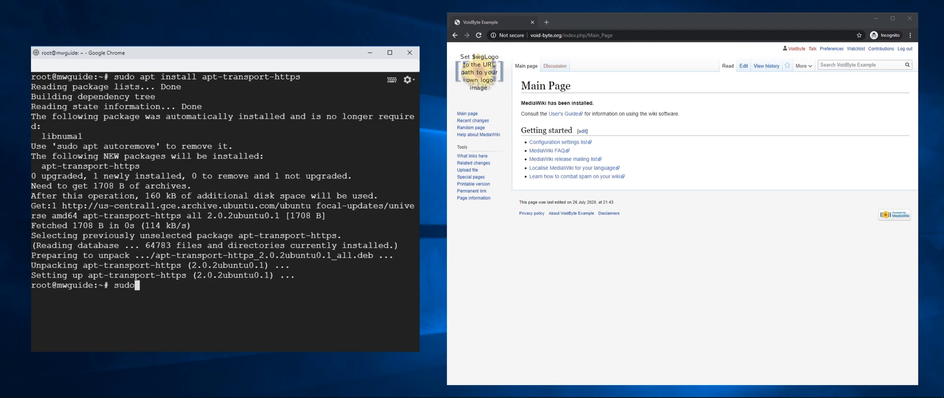
type("apt uda")
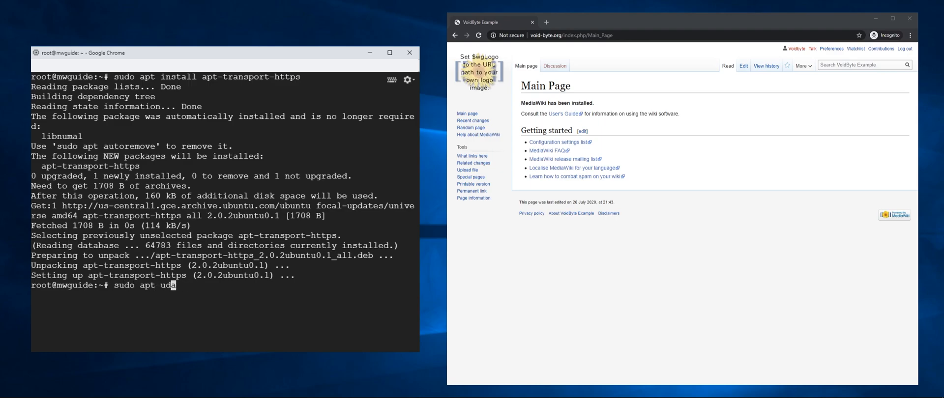
type("pdate &&")
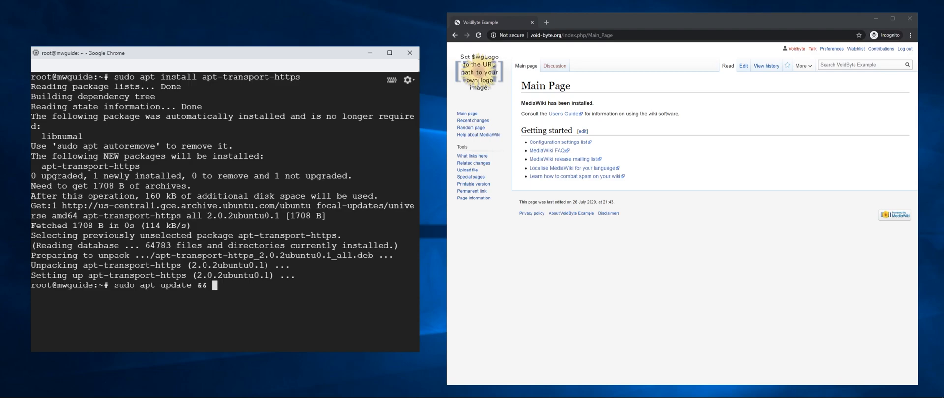
type("sudo apt install")
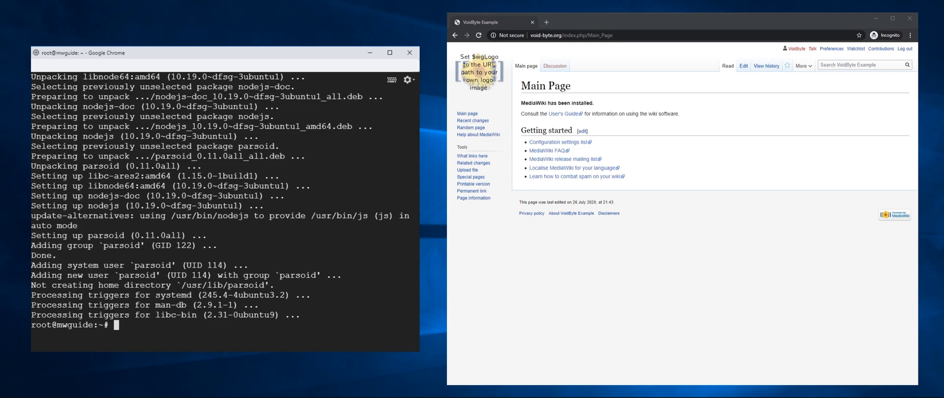
type("syse")
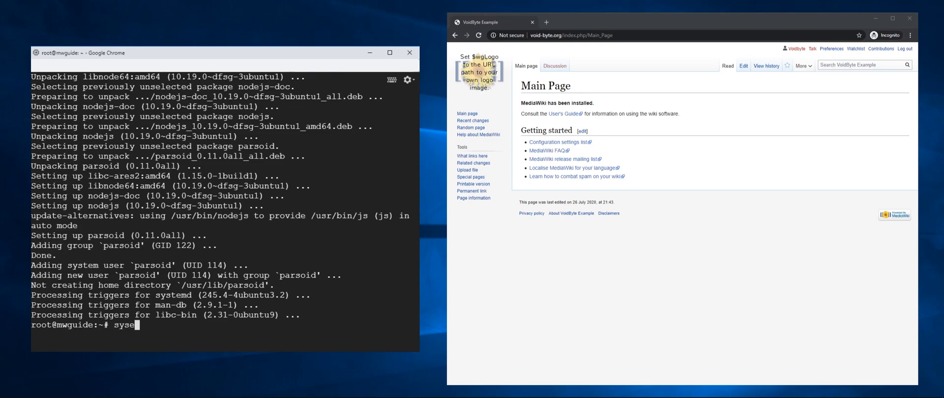
key("BackSpace")
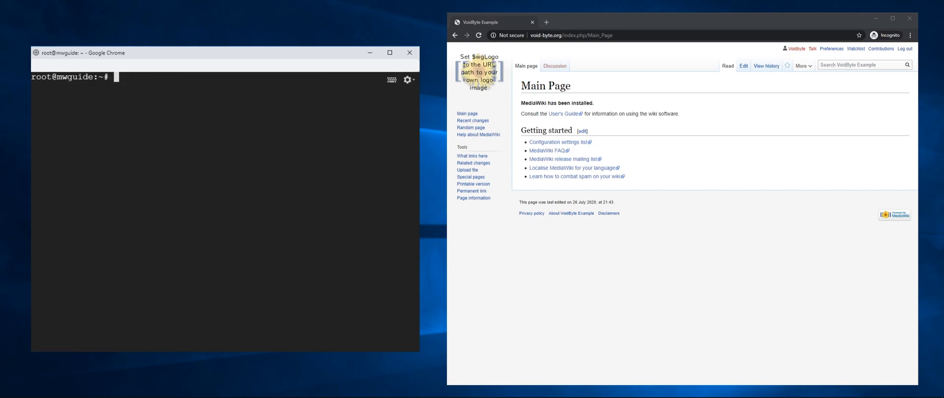
Edit /etc/mediawiki/parsoid/config.yaml in vim and locate the MediaWiki API settings
type("vim /etc/")
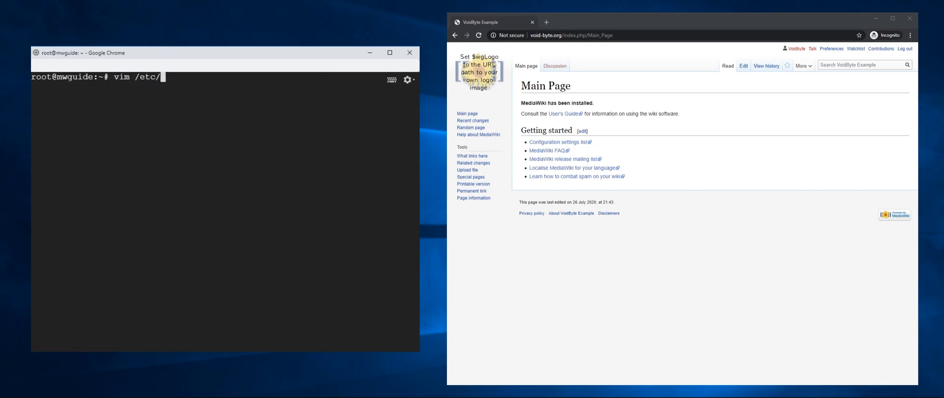
type("mediawiki/parsoid/")
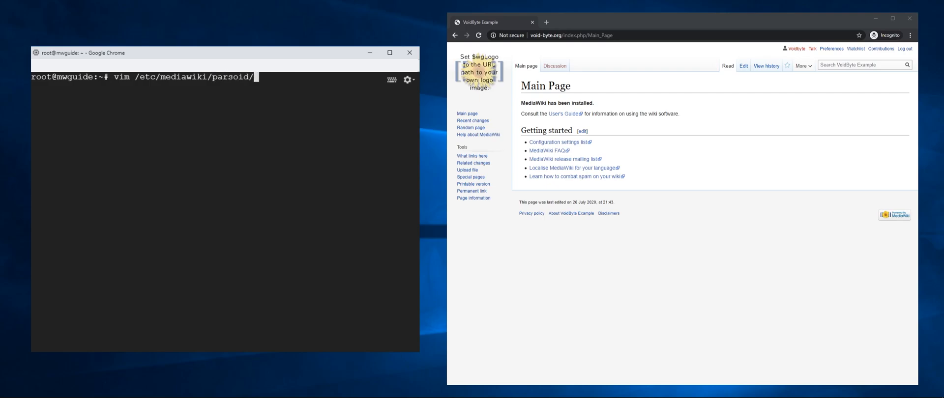
type("config.yaml")
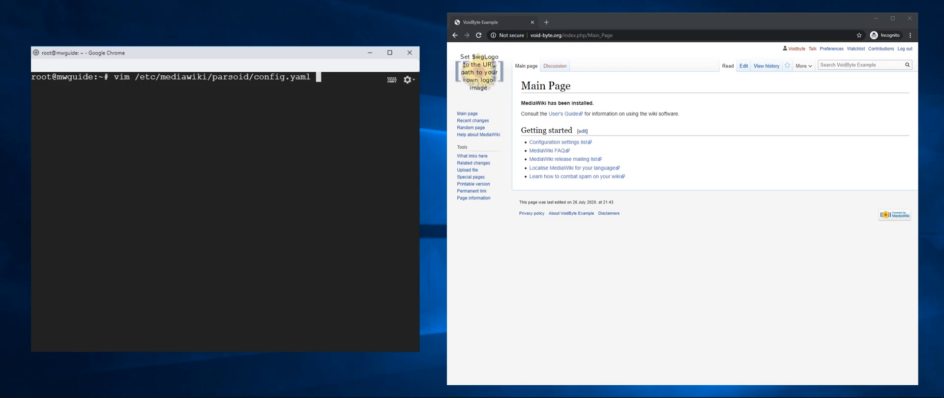
key("Return")
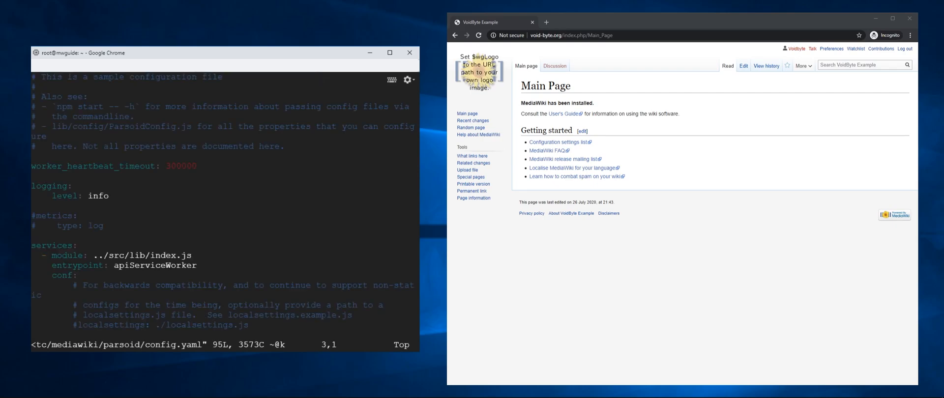
scroll("down", 3)
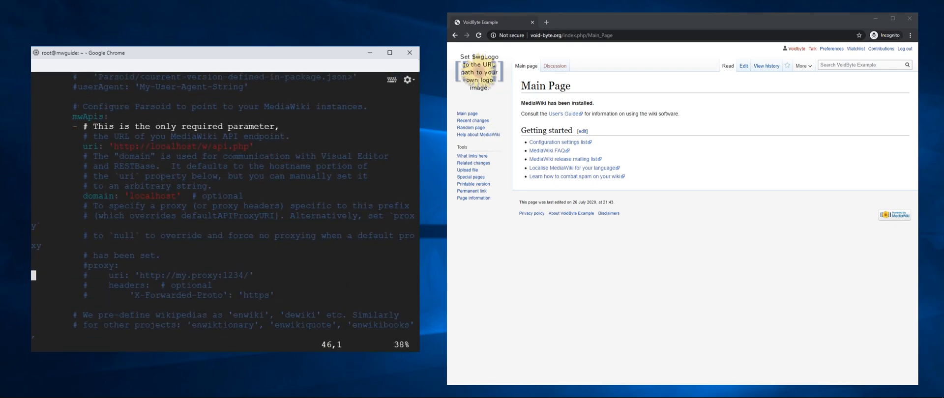
scroll("down", 3)
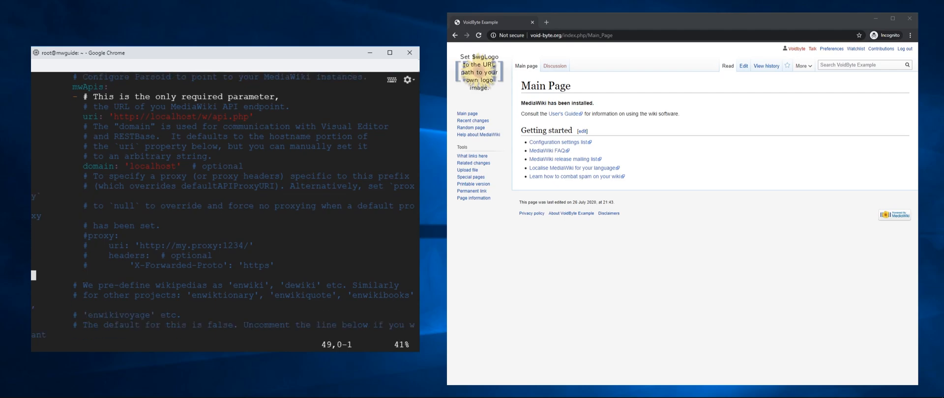
scroll("up", 3)
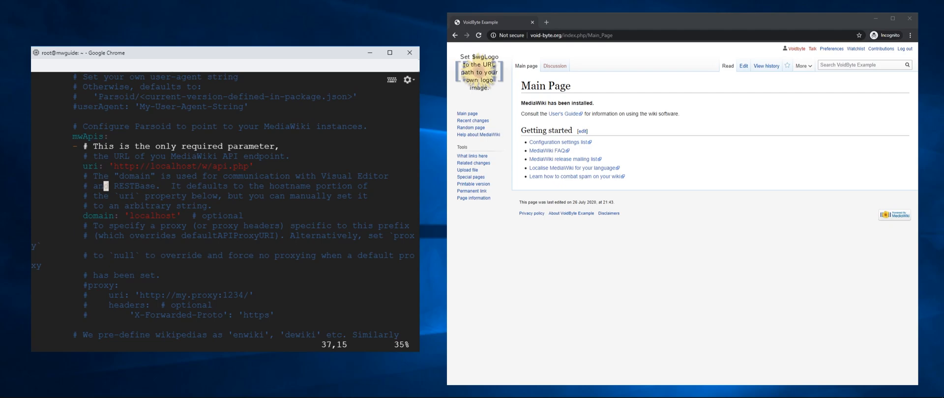
scroll("down", 3)
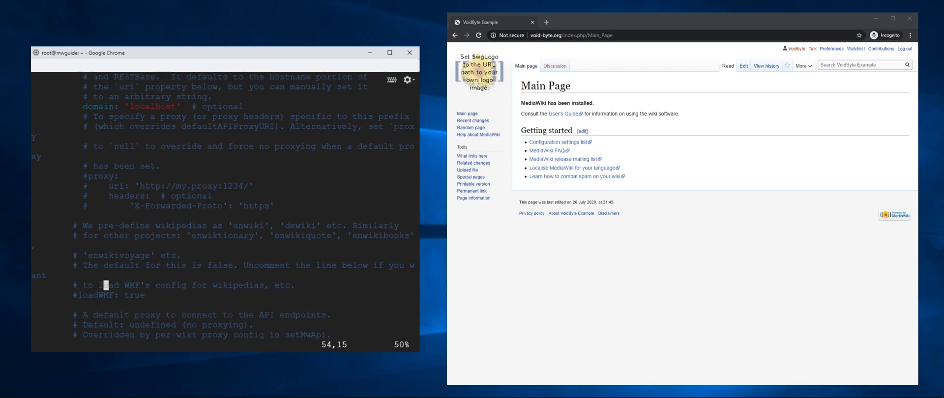
scroll("up", 3)
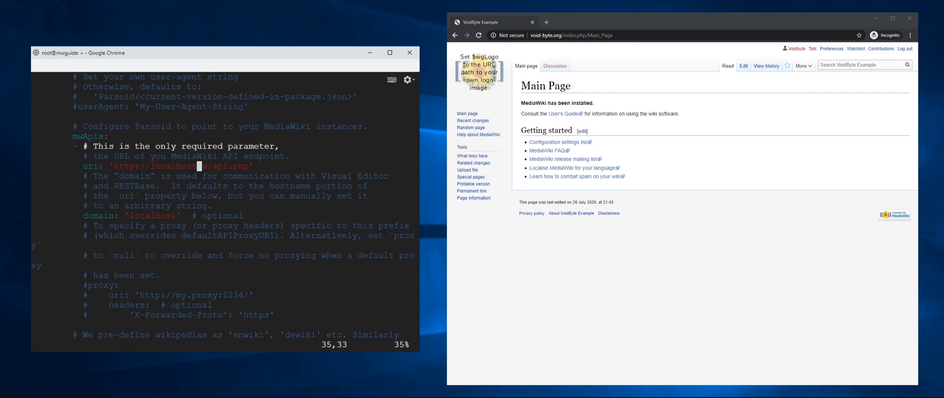
key("i")
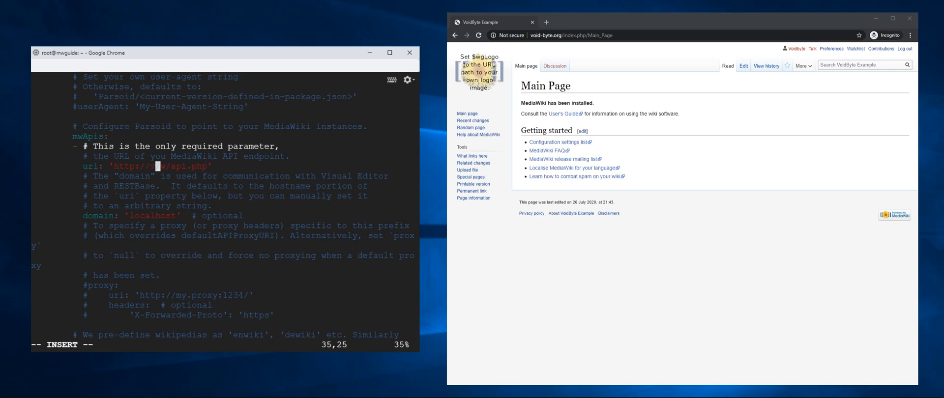
type("void-byte.org/")
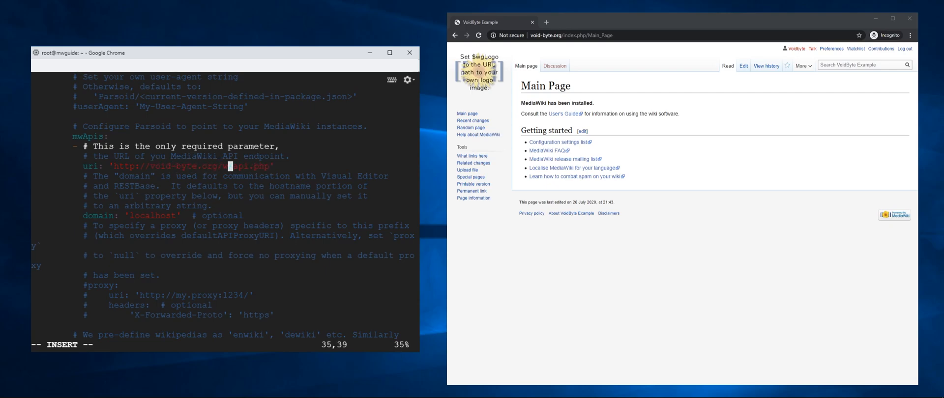
key("Left")
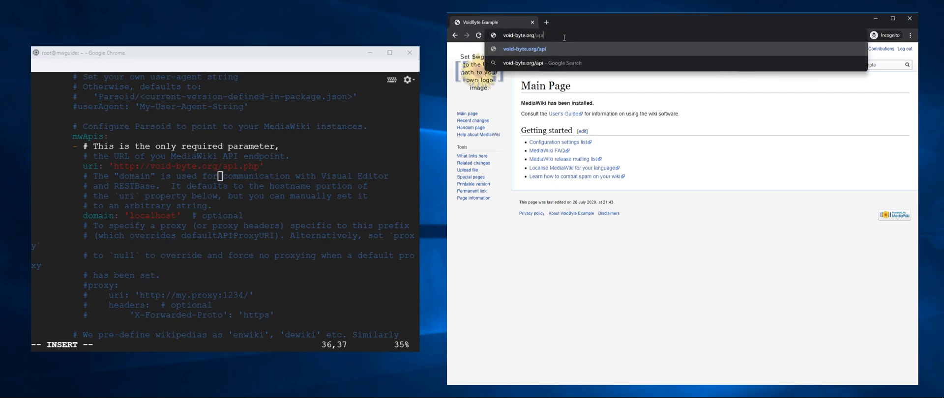
type(".php")
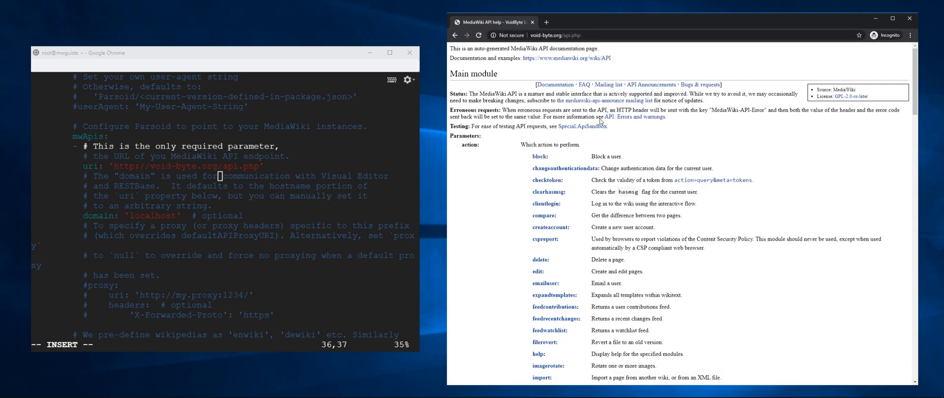
mouse_move(583, 173)
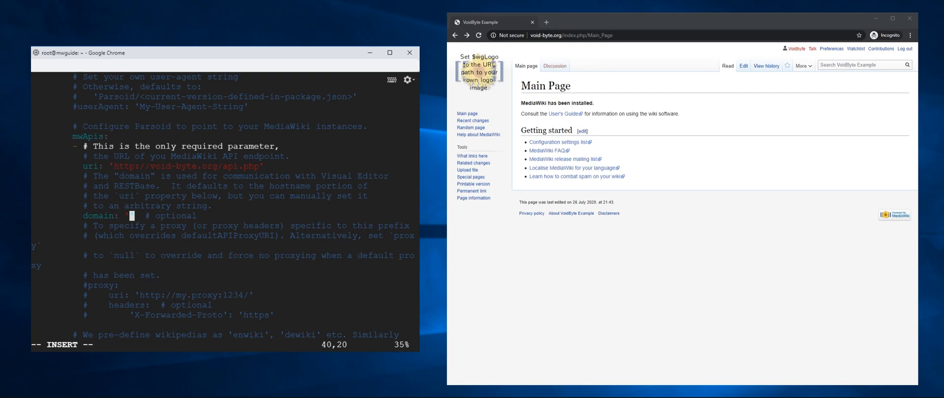
type("void-b")
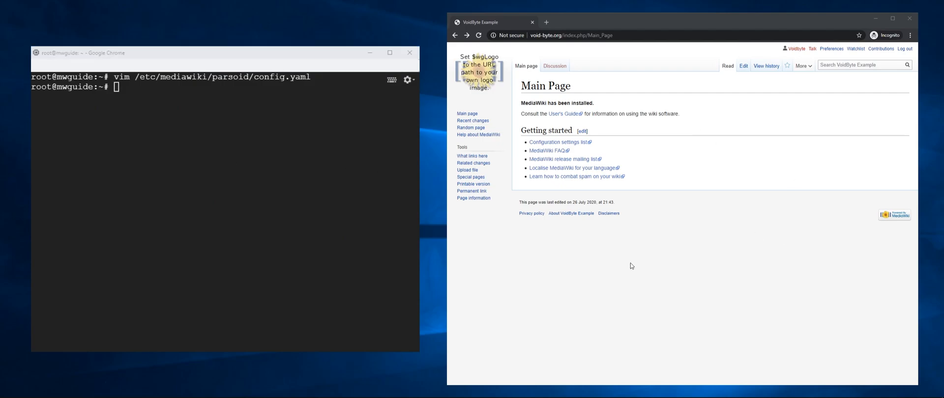
mouse_move(336, 210)
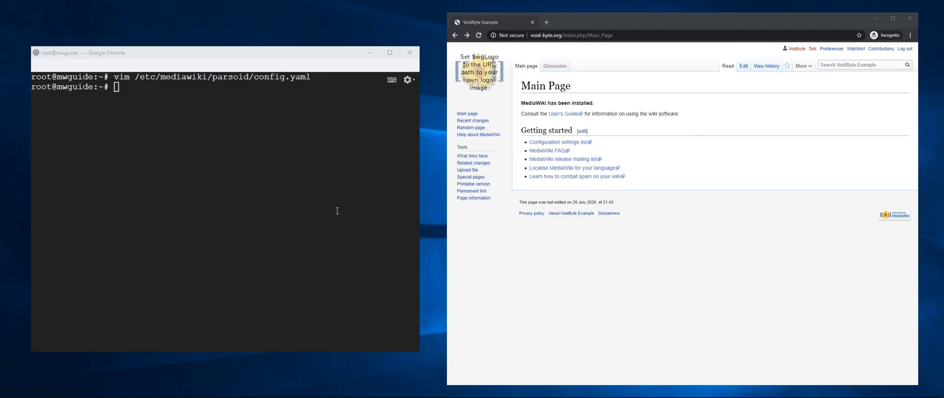
mouse_move(544, 243)
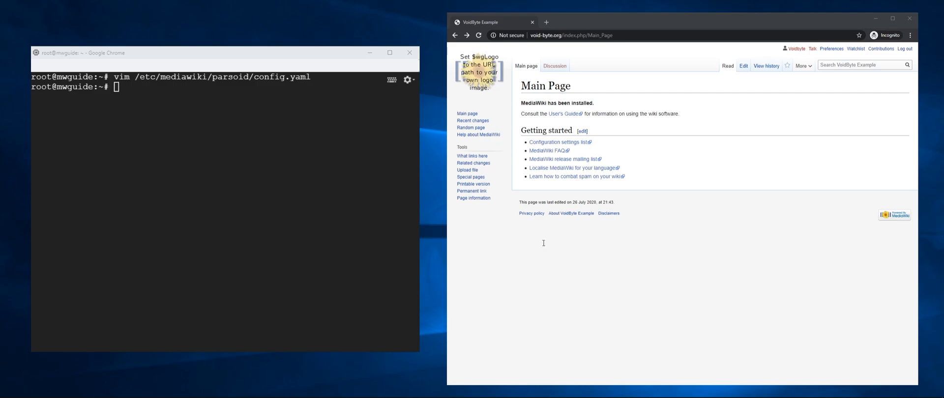
mouse_move(569, 243)
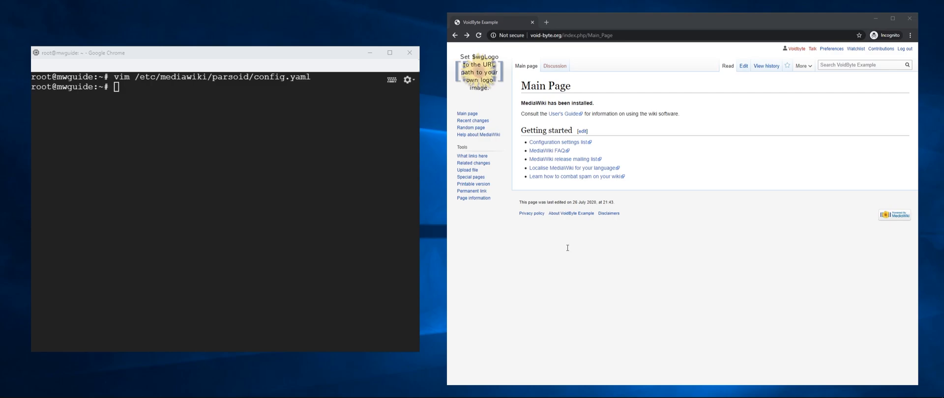
mouse_move(496, 198)
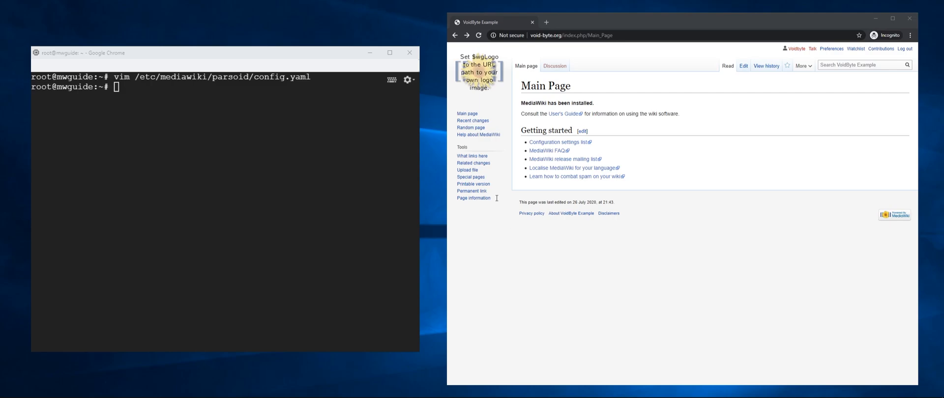
mouse_move(459, 142)
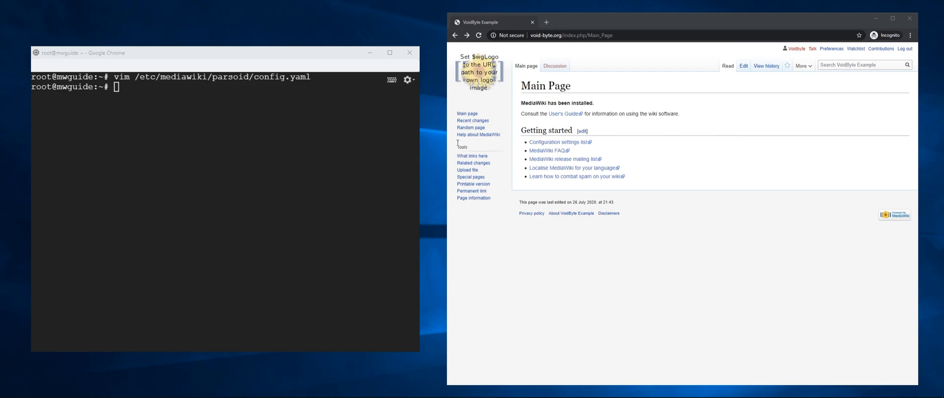
Download the VisualEditor-REL1_34 tarball with wget and extract it into /var/www/html/mediawiki/extensions/
type("wget https://extdist.wmflabs.org/dist/extensions/VisualEditor-REL1_34-74116a7.tar.gz")
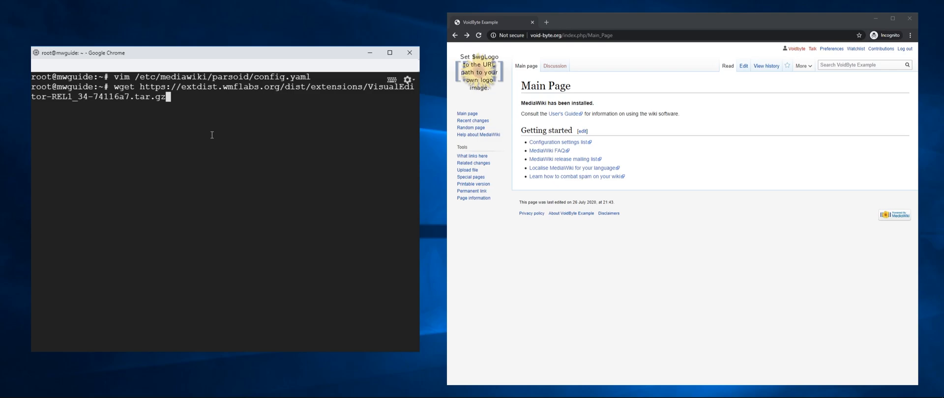
key("Return")
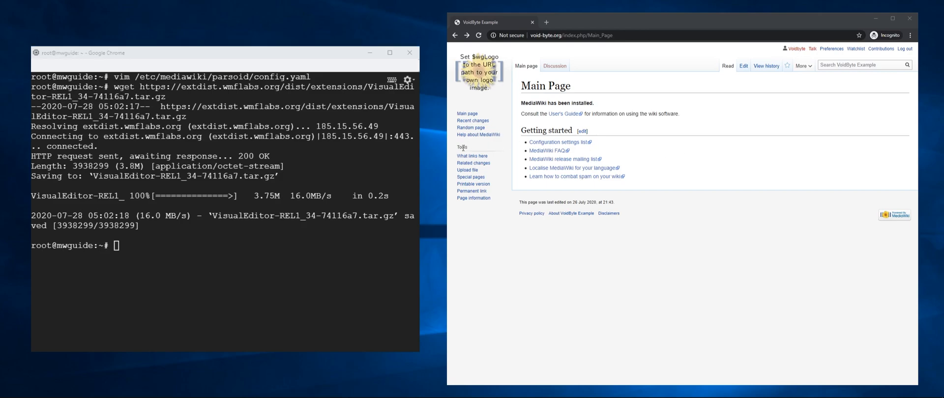
type("tar -xzf VisualEditor-REL1_34-74116a7.tar.gz -C /var/www/html/mediawiki/extensions/")
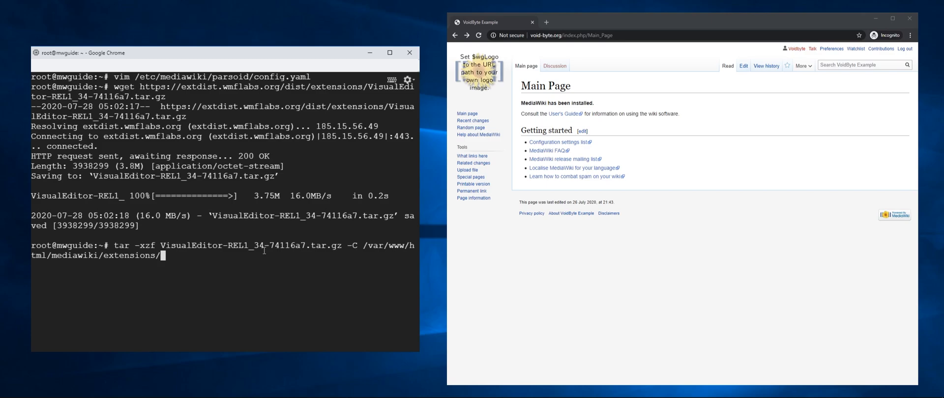
key("Return")
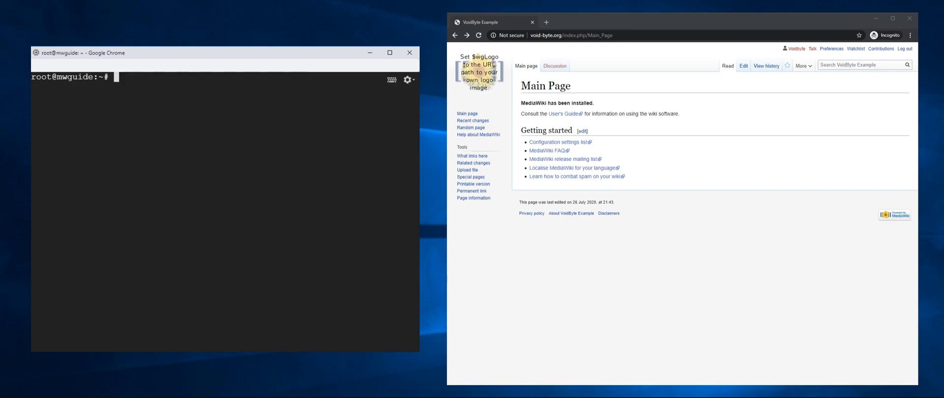
Edit the wiki's LocalSettings.php under /var/www/html/mediawiki with sudo vim
type("sud")
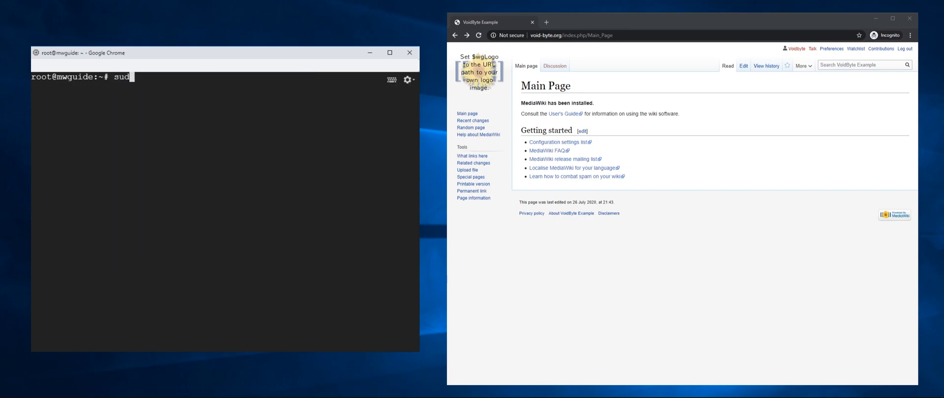
type("o vim /var/")
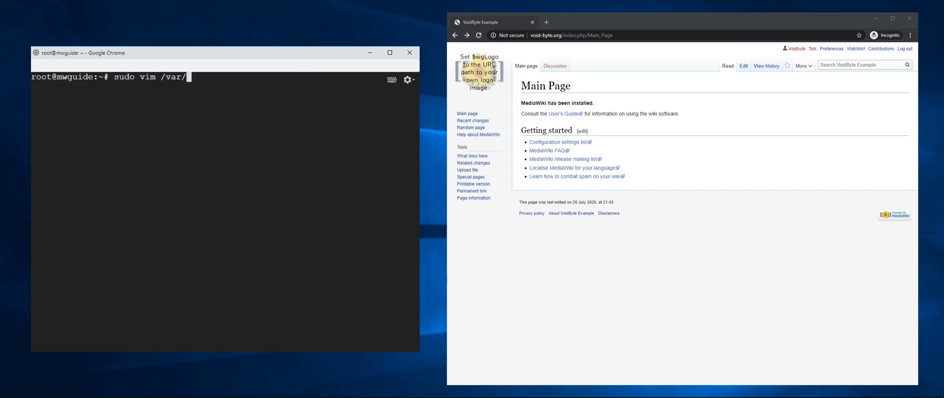
type("www/html/mediawiki/")
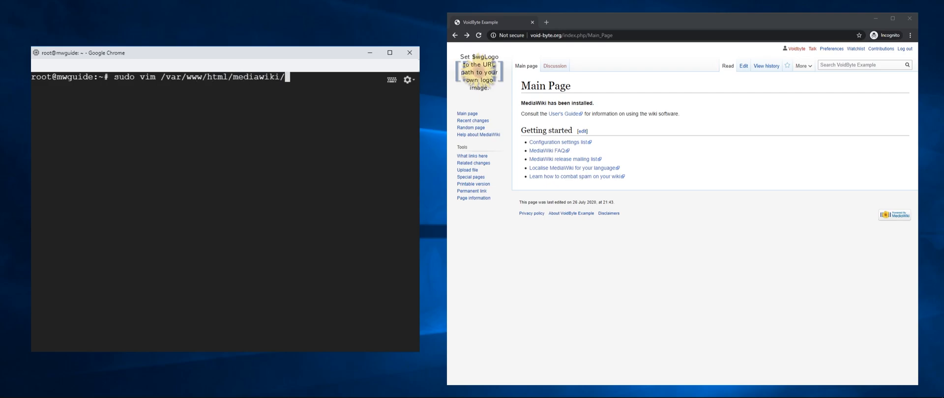
key("Return")
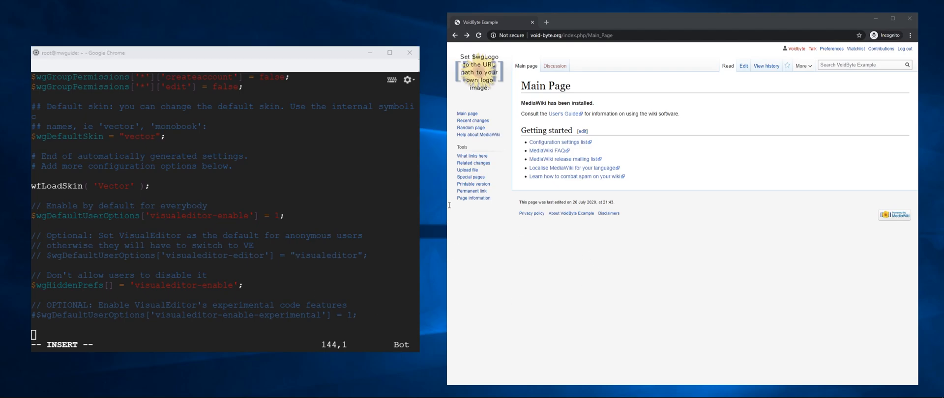
mouse_move(525, 244)
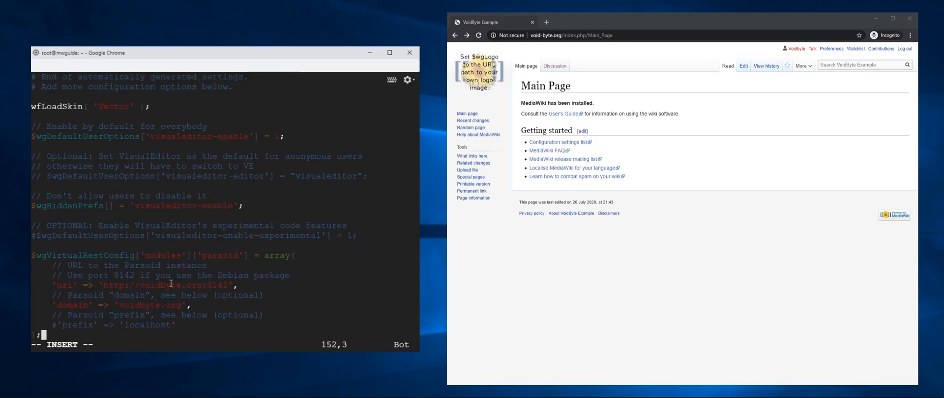
Correct the Parsoid url to void-byte.org and save LocalSettings.php with :wq!
key("Up")
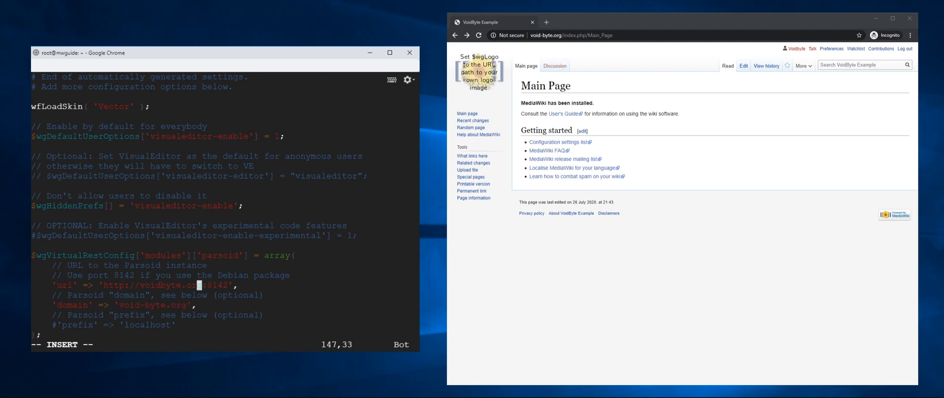
key("Left")
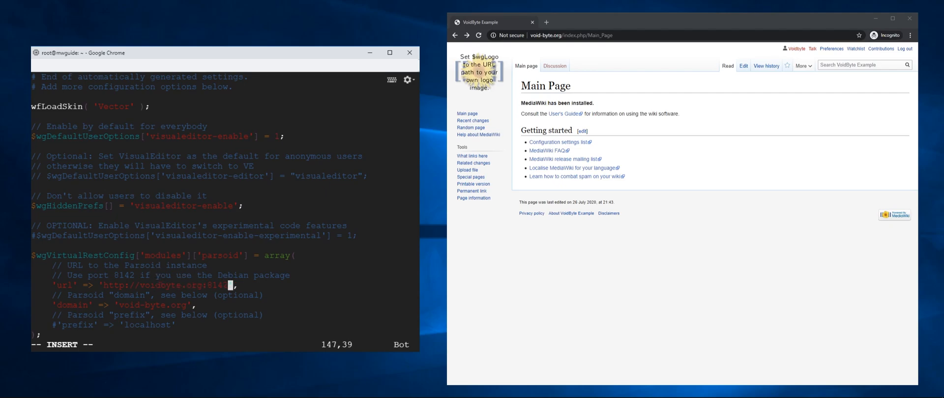
key("Left")
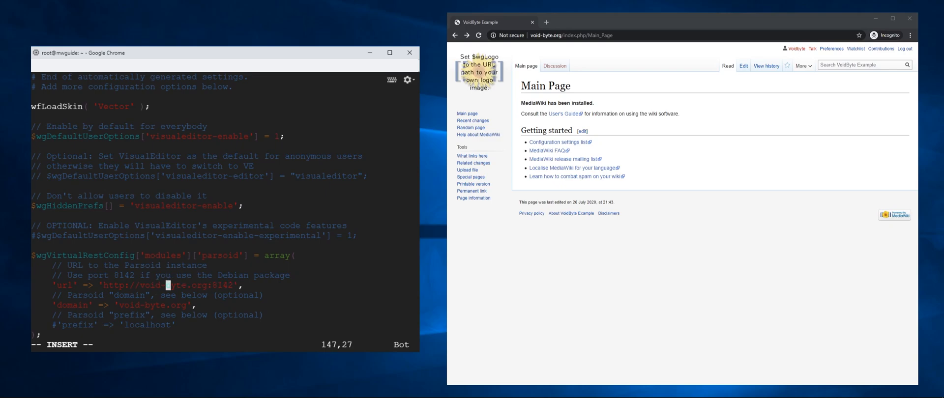
mouse_move(589, 234)
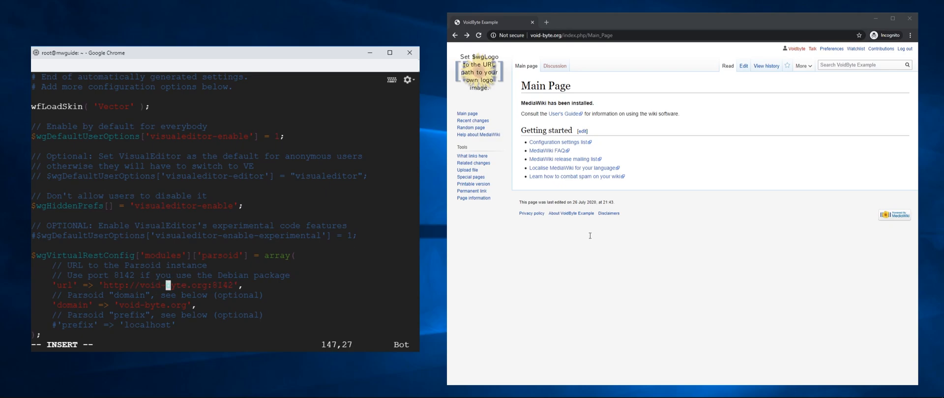
type(":wq!")
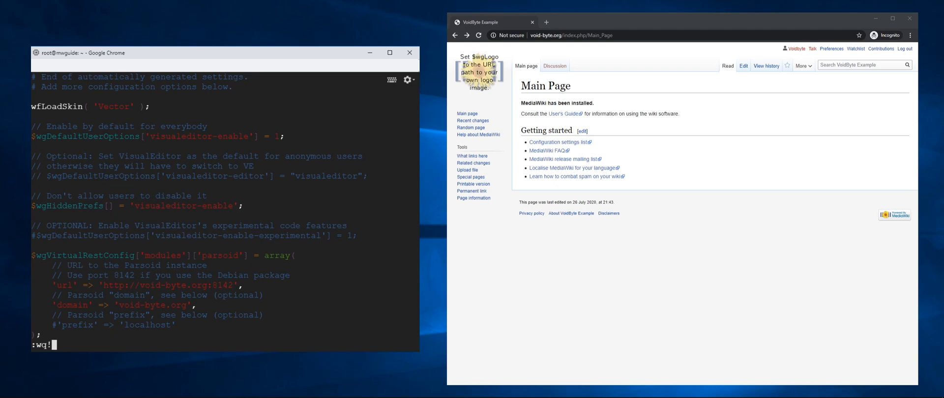
key("Return")
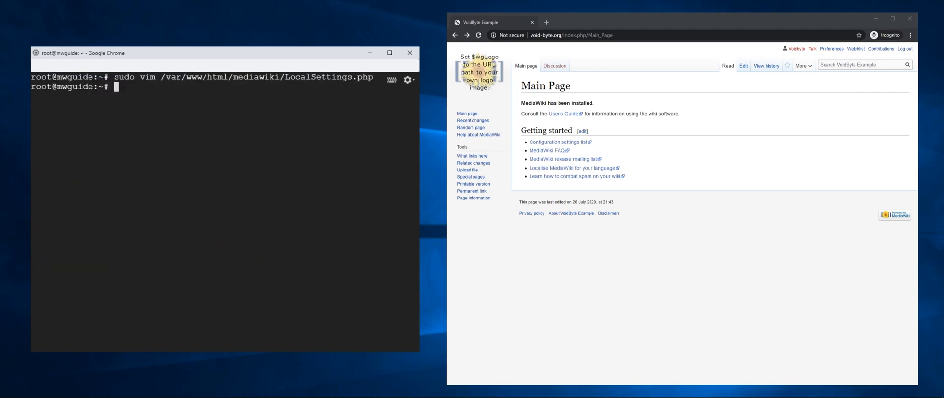
mouse_move(672, 347)
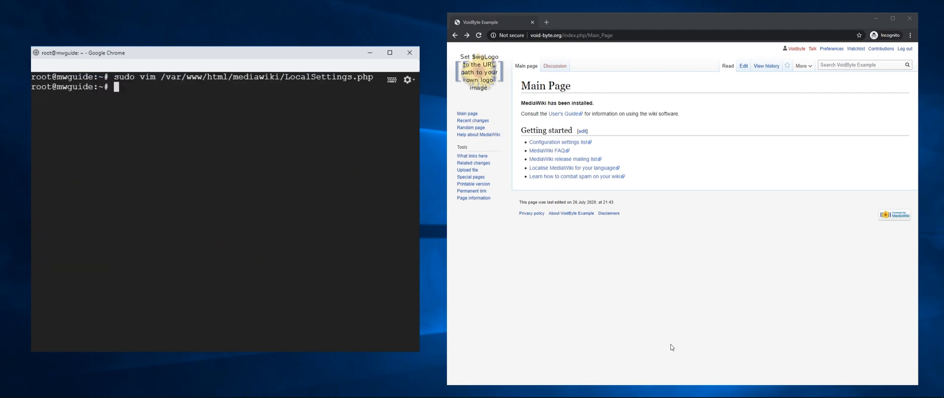
mouse_move(329, 224)
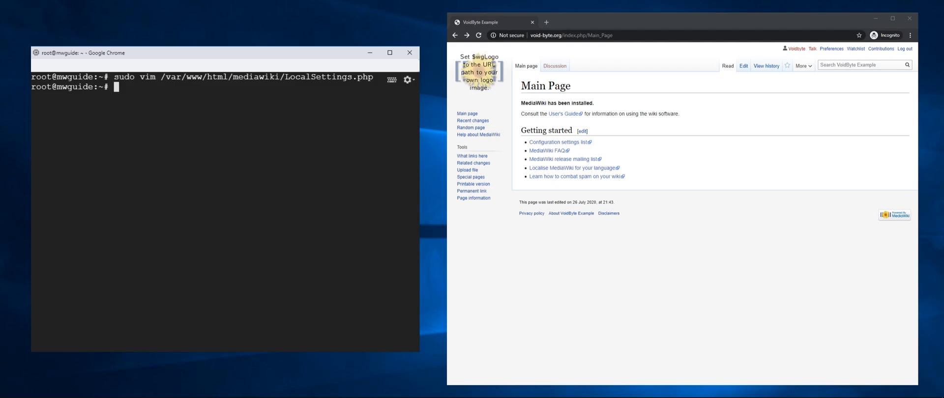
Allow ports 8142, 22, 80 and 443 through ufw
type("ufw a")
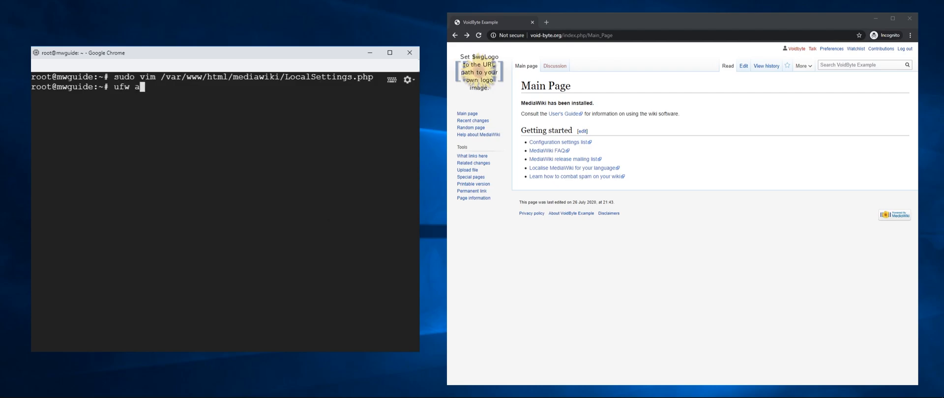
type("llow")
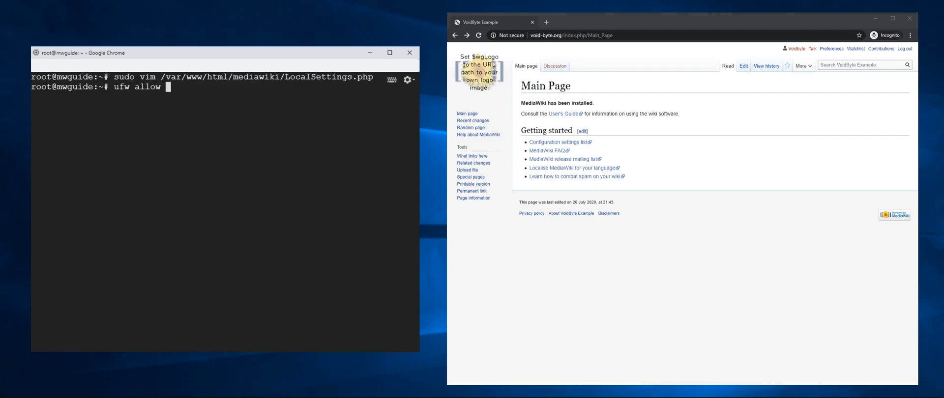
type("8142")
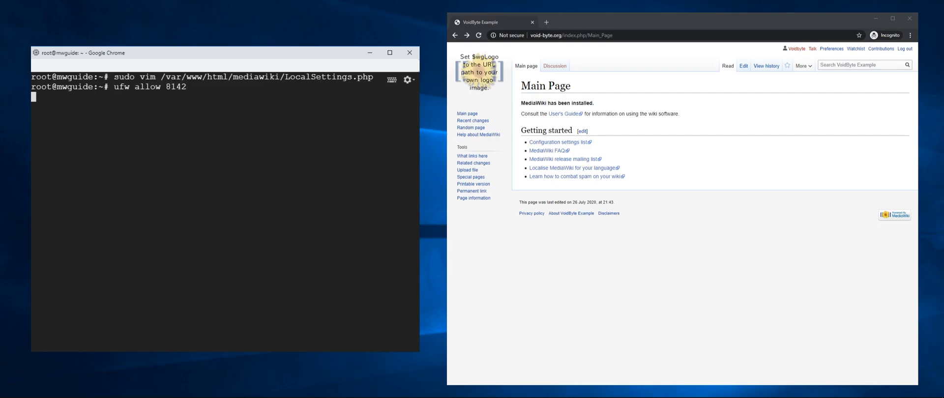
key("Return")
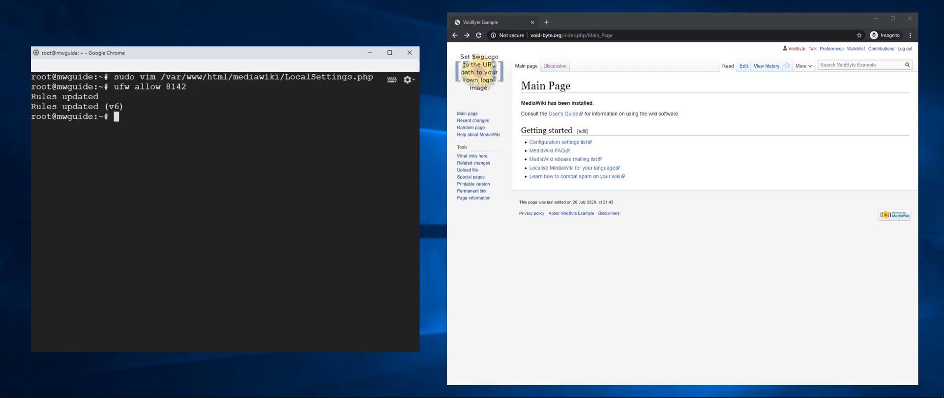
type("ufw allow")
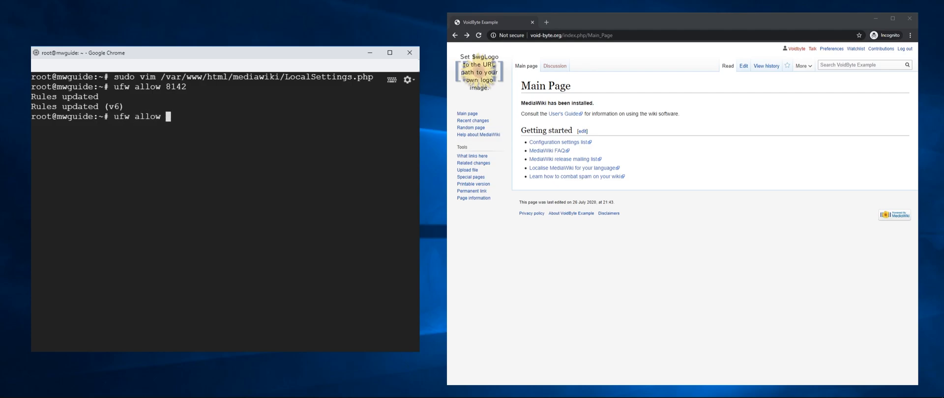
type("22")
type("ufw")
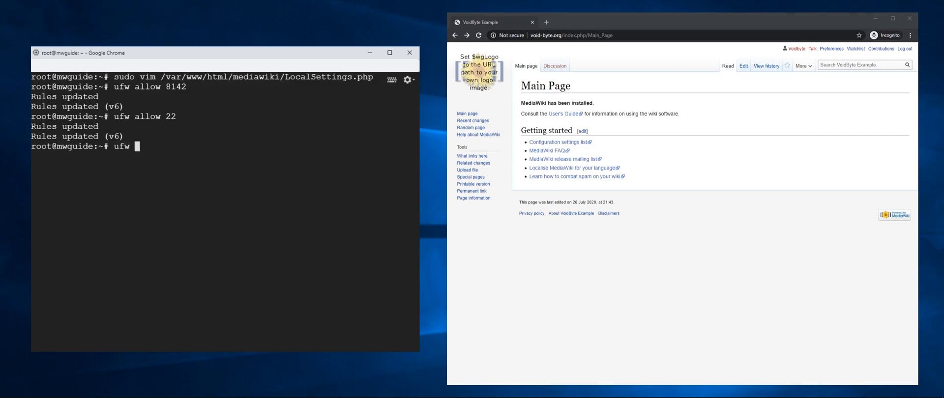
type("allow 80")
type("ufw allow 443")
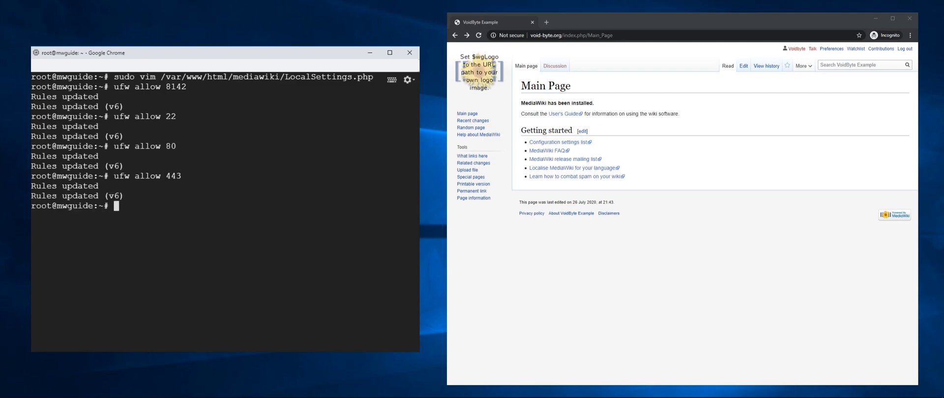
Run sudo ufw enable to turn the firewall on
type("sudo ufw")
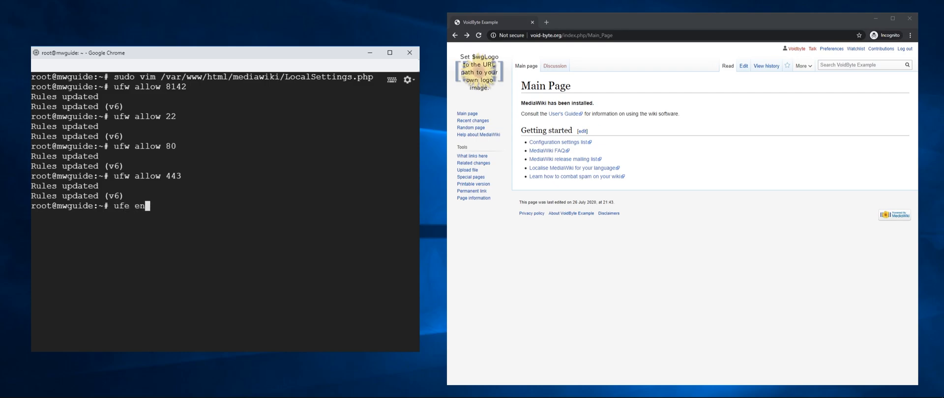
type("a")
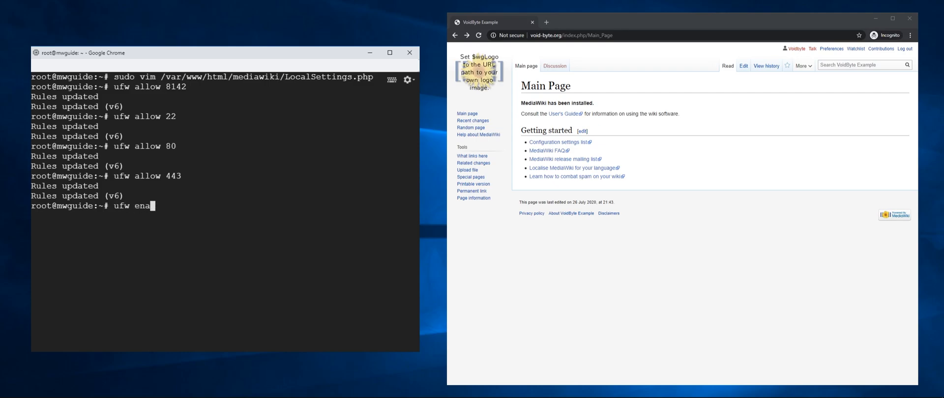
key("Return")
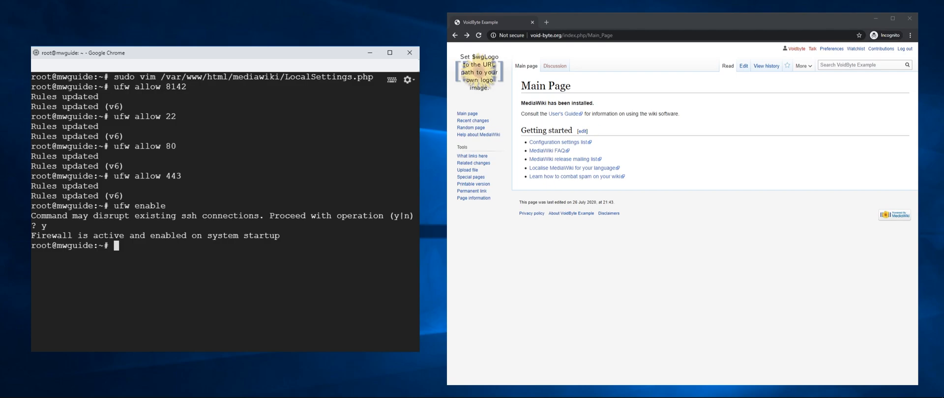
mouse_move(124, 320)
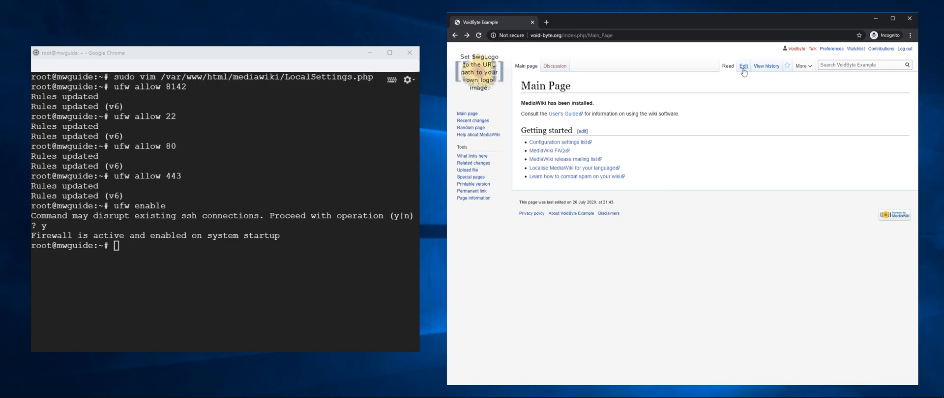
Open the wiki's Main Page for editing in the browser
left_click(743, 66)
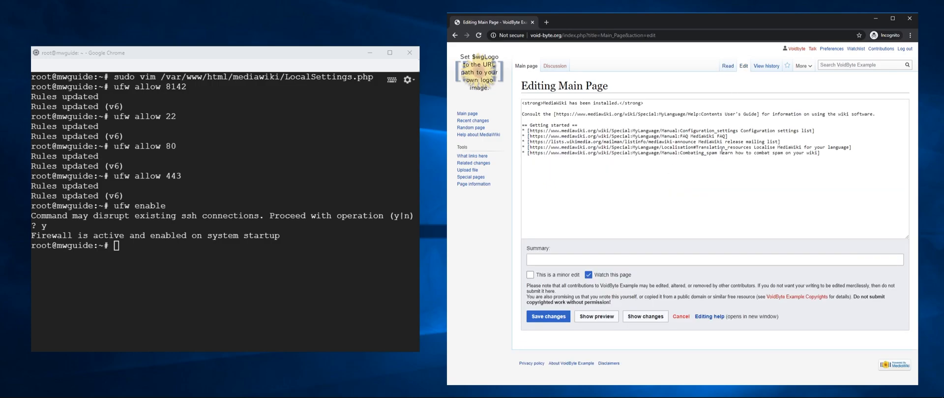
Leave the editor via Read and View history, ending on the Main Page read view
left_click(548, 317)
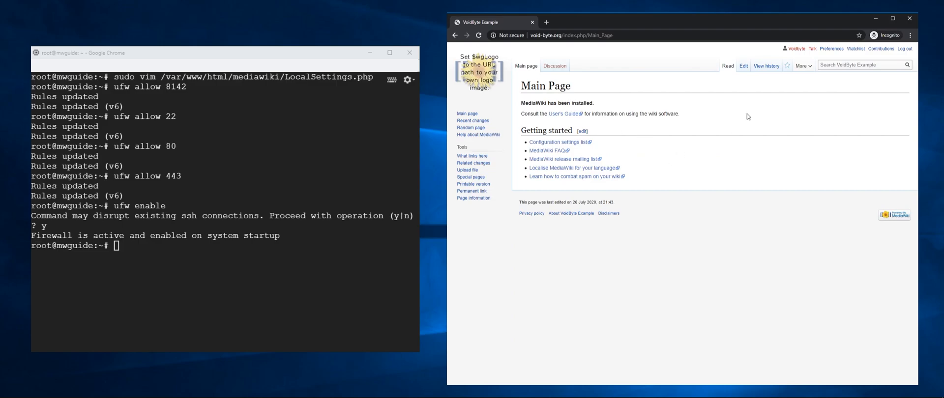
left_click(743, 66)
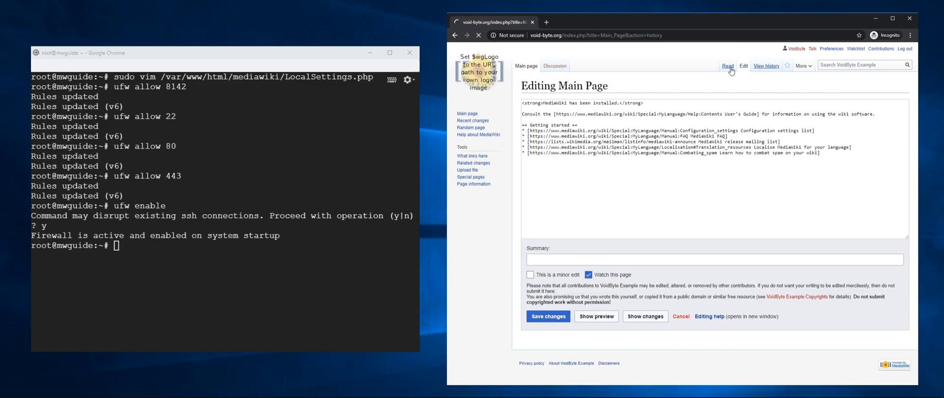
left_click(727, 66)
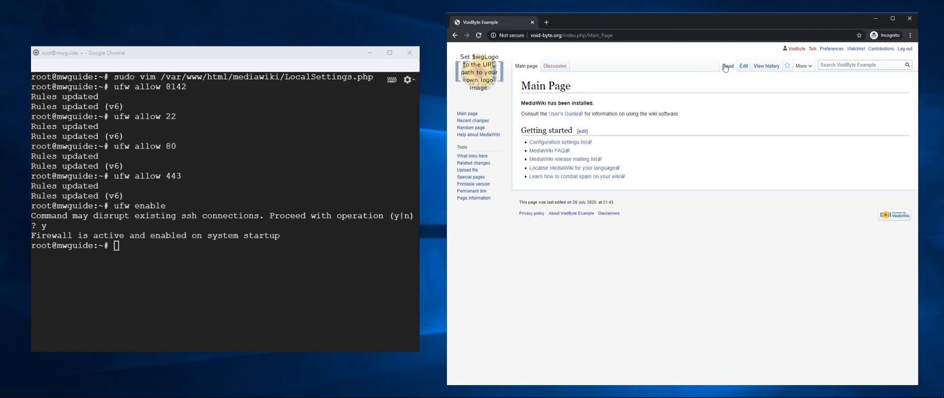
mouse_move(643, 152)
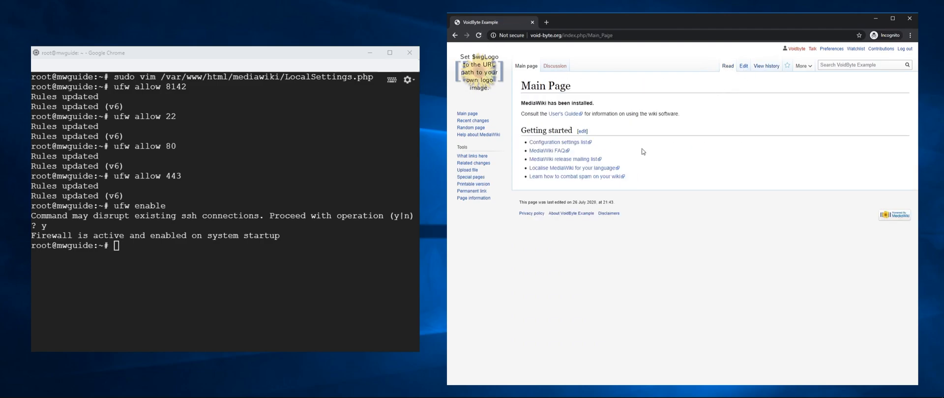
mouse_move(704, 141)
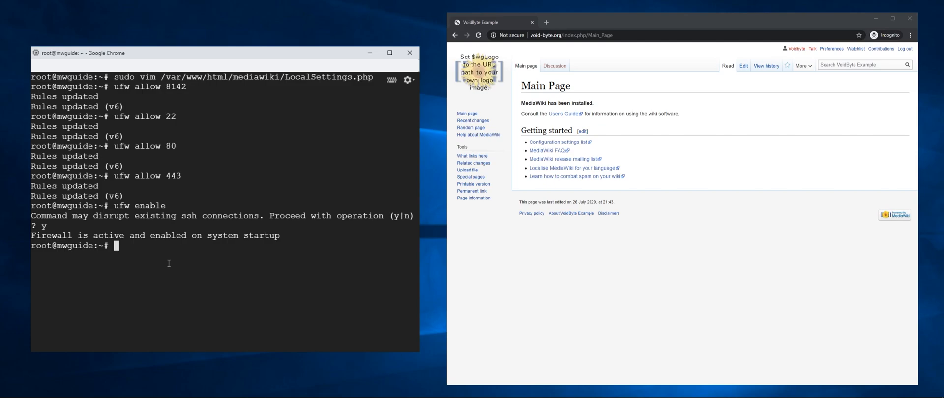
Make the VisualEditor extension folder world-writable with chmod 777 -R under /var/www/html/mediawiki
type("ufw allow 8142")
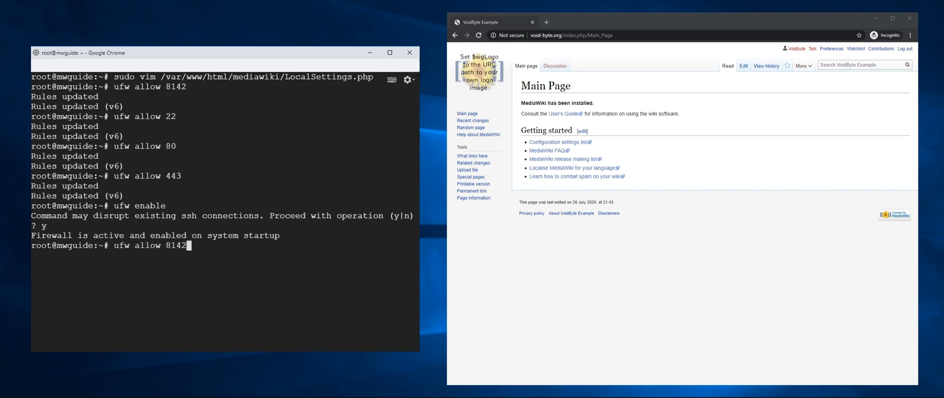
type("cd /var/")
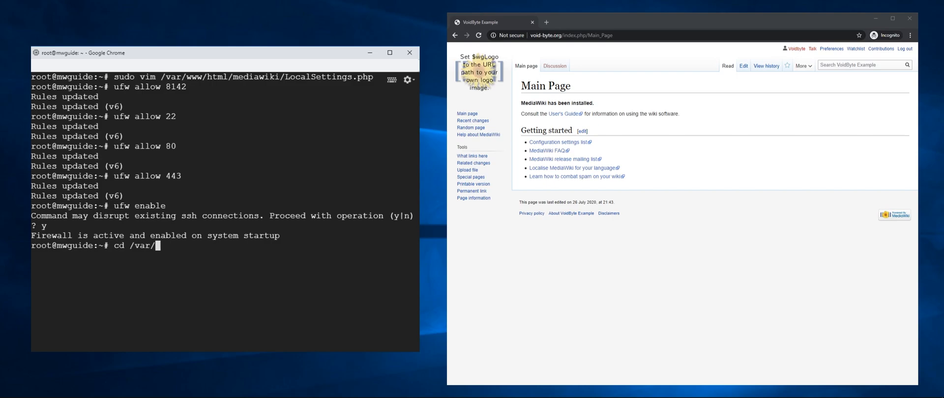
type("www/h")
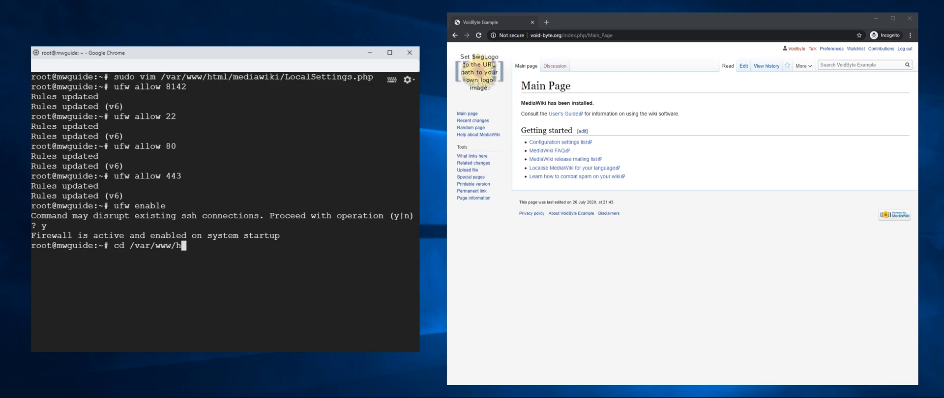
type("tml/mediawiki/extensions/")
type("ls")
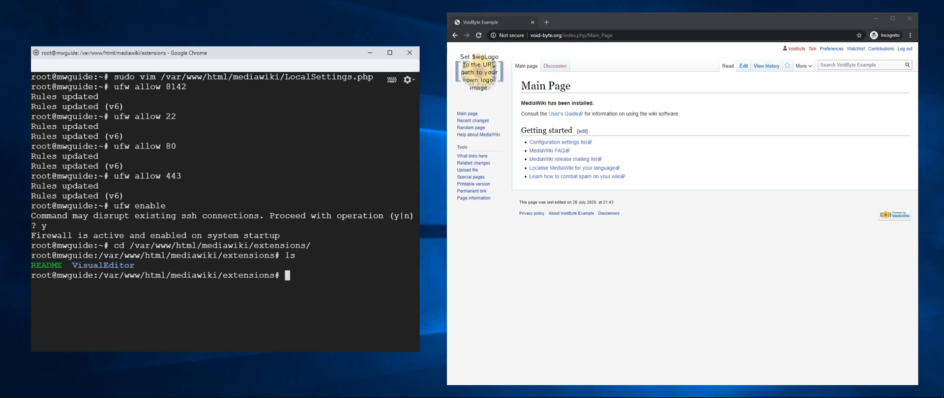
type("chmod 777")
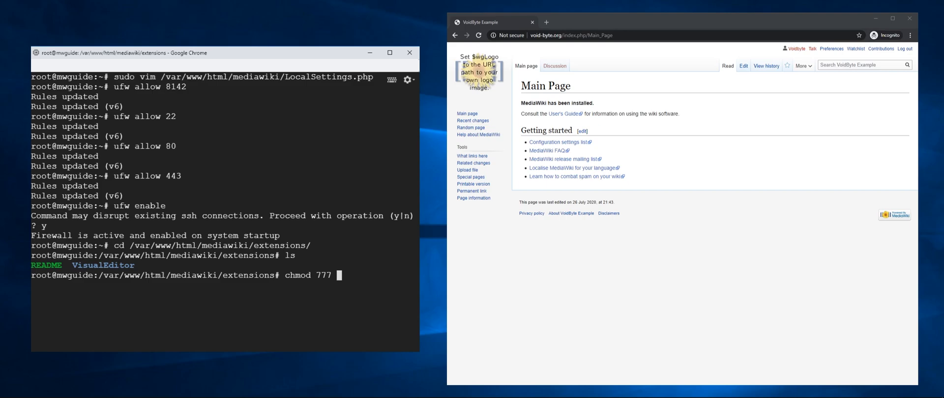
type("VisualEditor/")
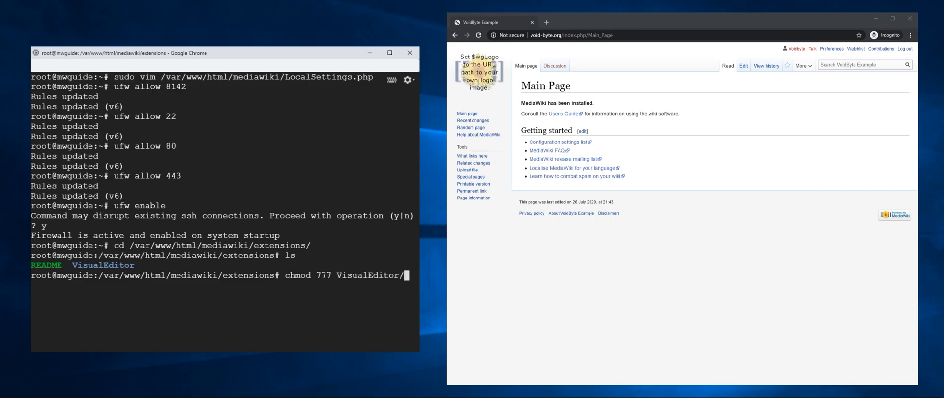
key("Return")
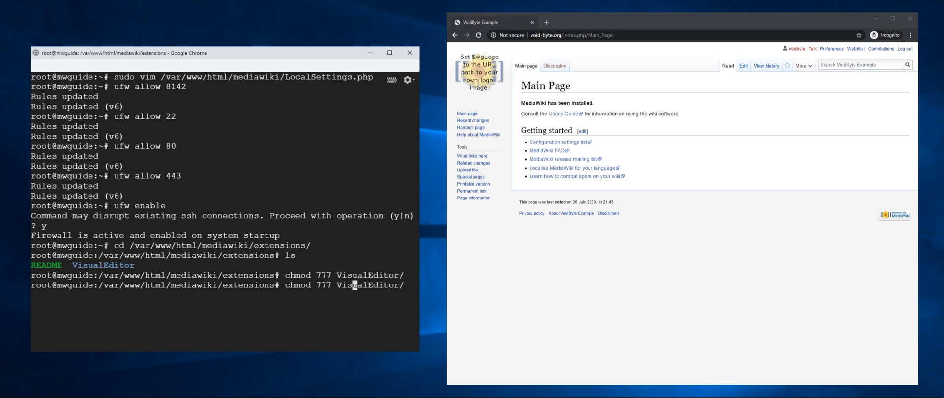
type(" -R")
key("Return")
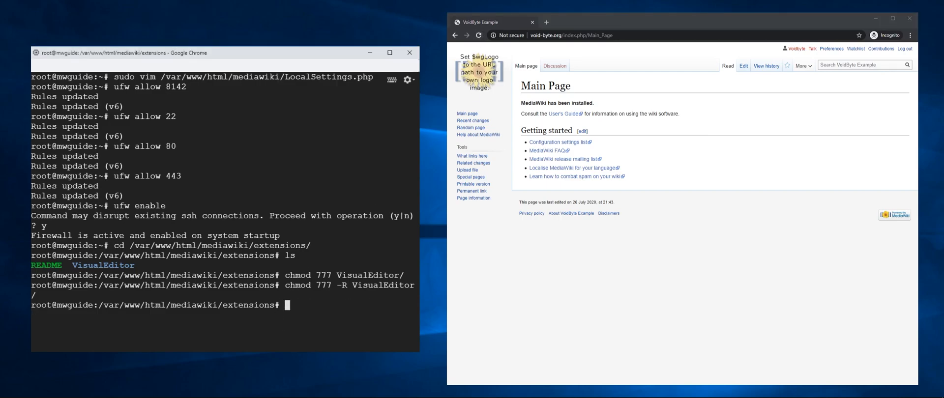
Return to the MediaWiki install directory with cd .
type("sudo vim")
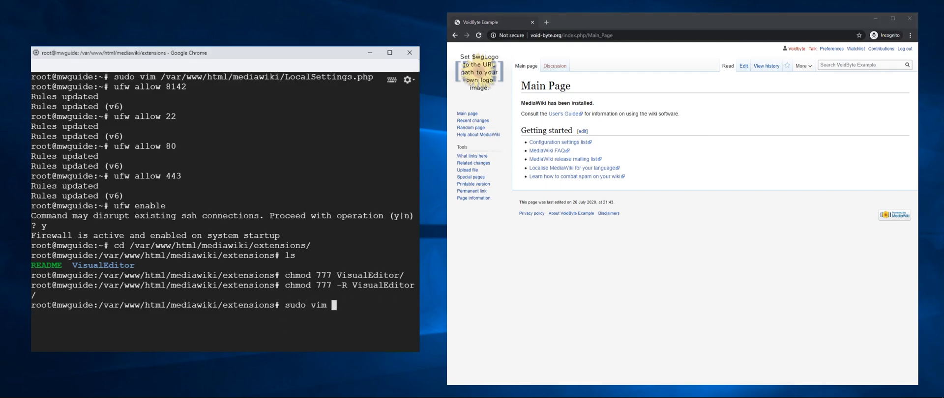
key("BackSpace")
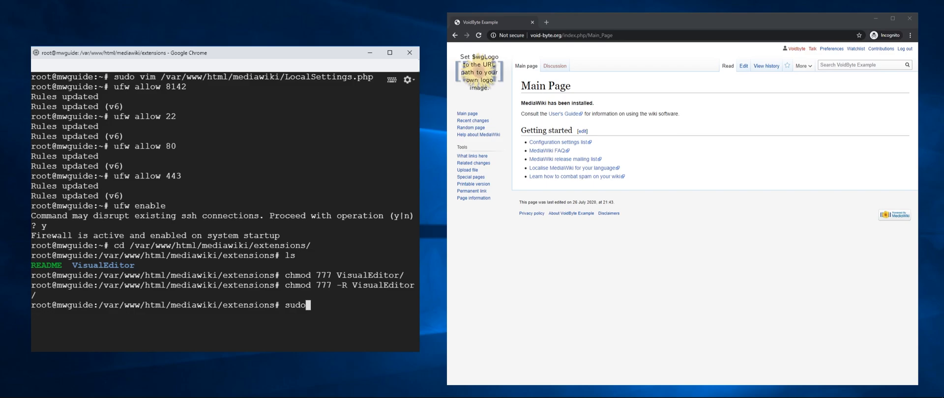
type("cd ..")
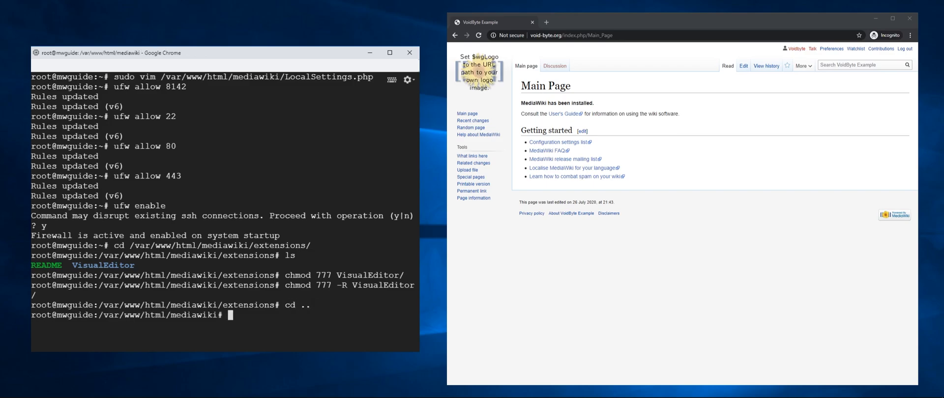
type("vim Lo")
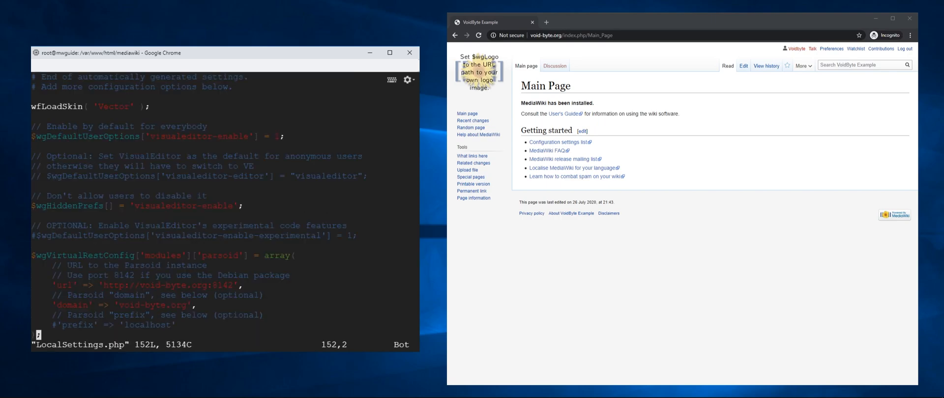
left_click(163, 135)
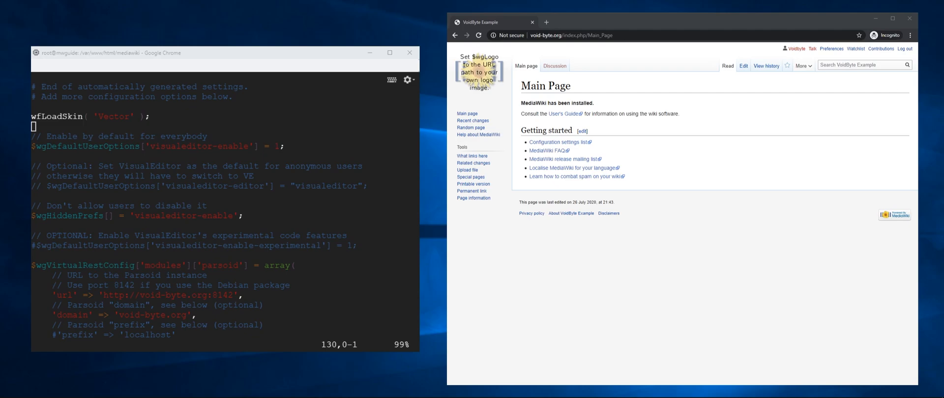
mouse_move(680, 134)
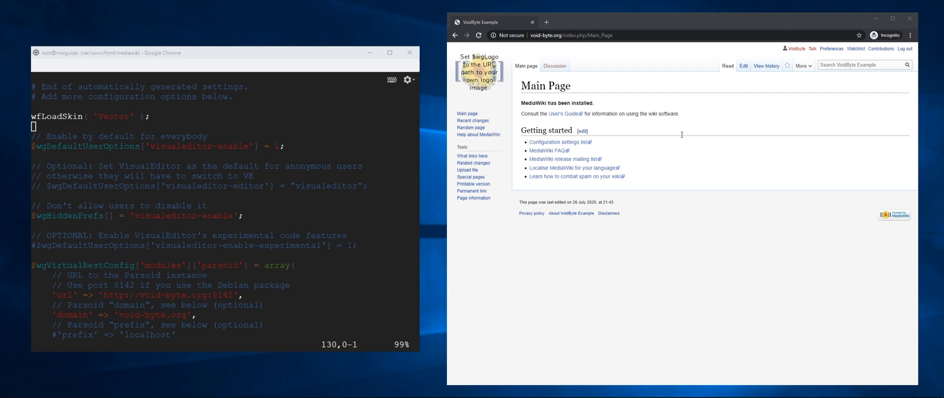
mouse_move(824, 179)
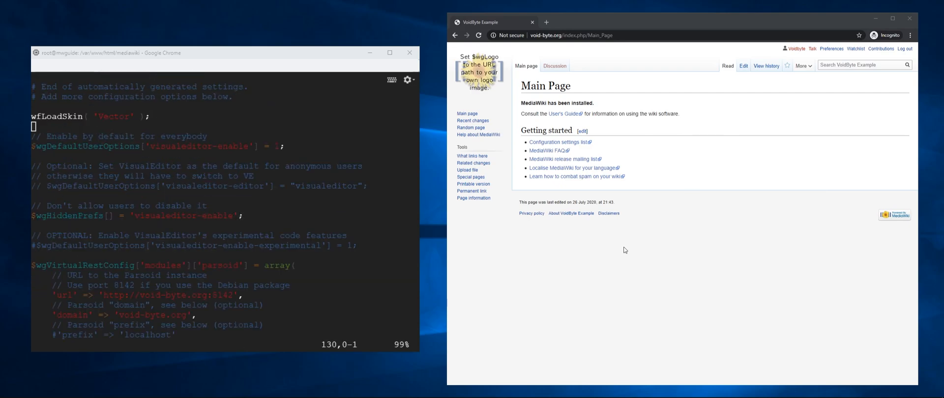
mouse_move(598, 221)
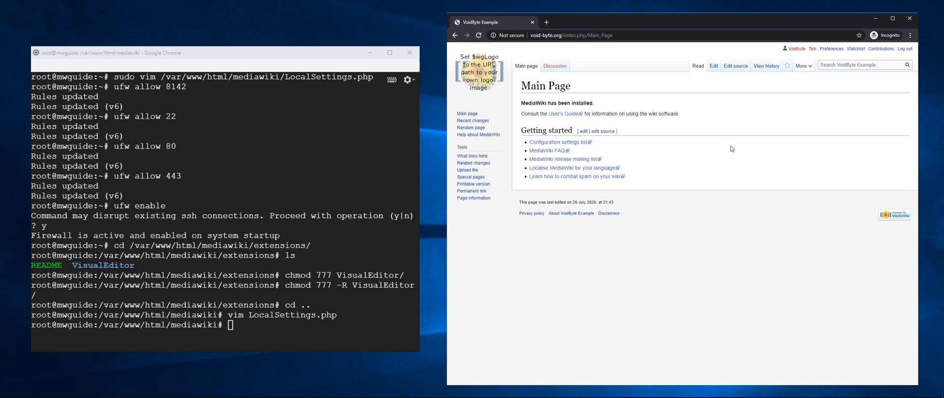
mouse_move(699, 75)
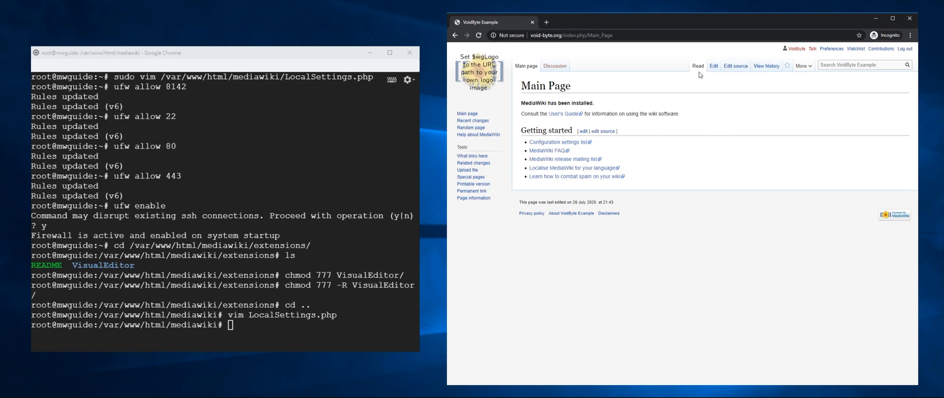
mouse_move(729, 66)
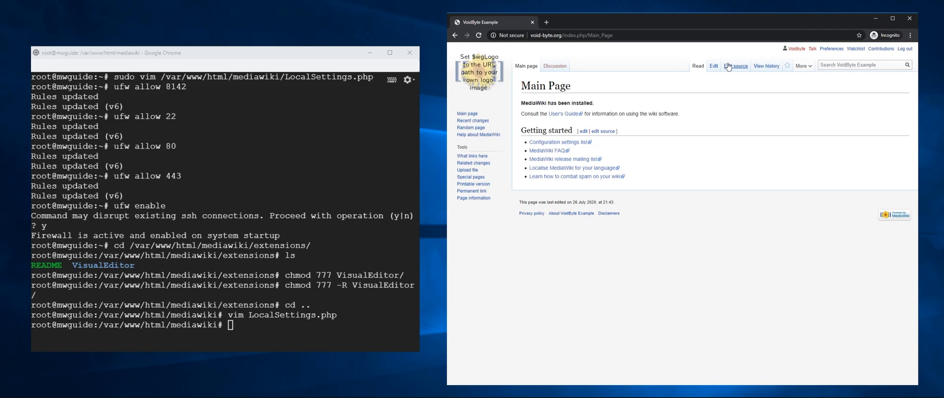
mouse_move(739, 72)
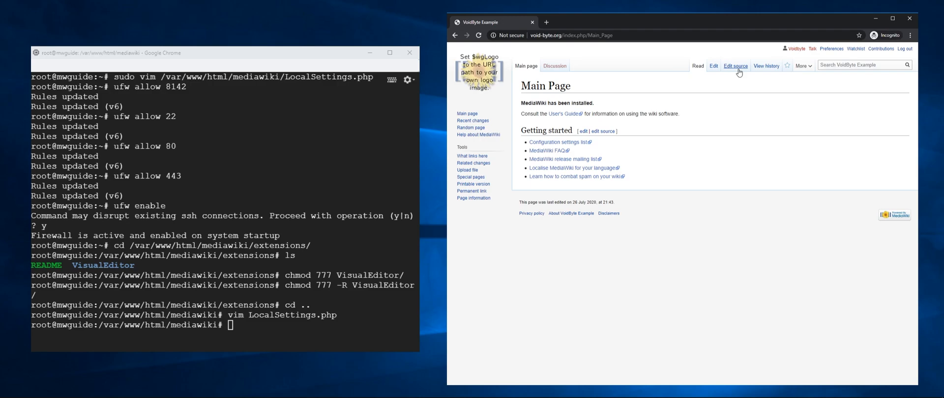
Start editing the Main Page and switch it into the visual editor
left_click(713, 66)
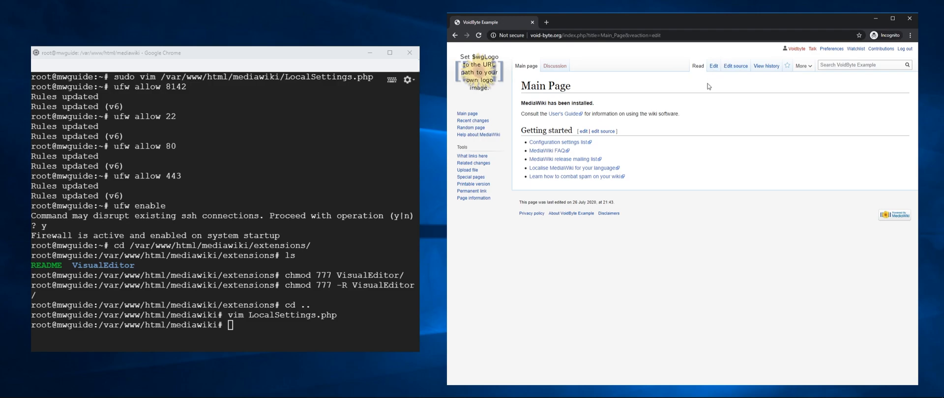
mouse_move(714, 70)
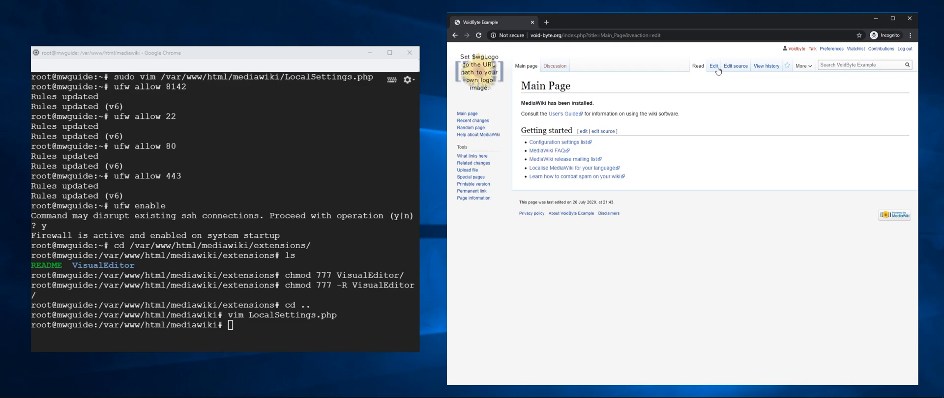
left_click(735, 66)
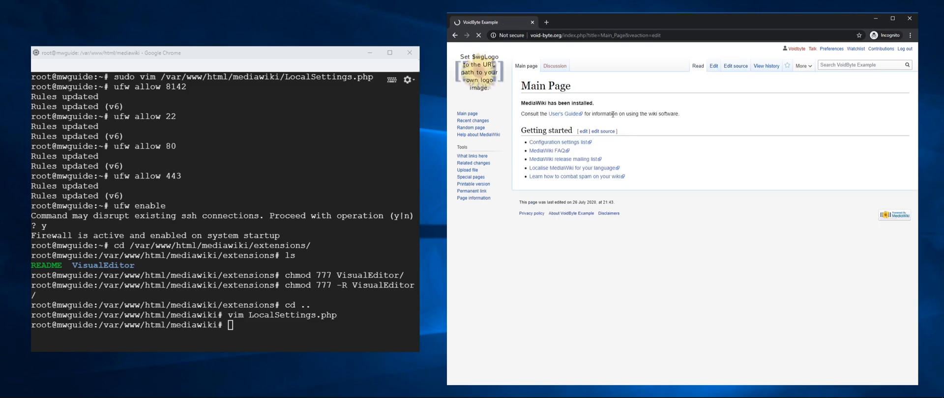
Retry editing the Main Page; VisualEditor reports an HTTP 404 server data error
left_click(479, 35)
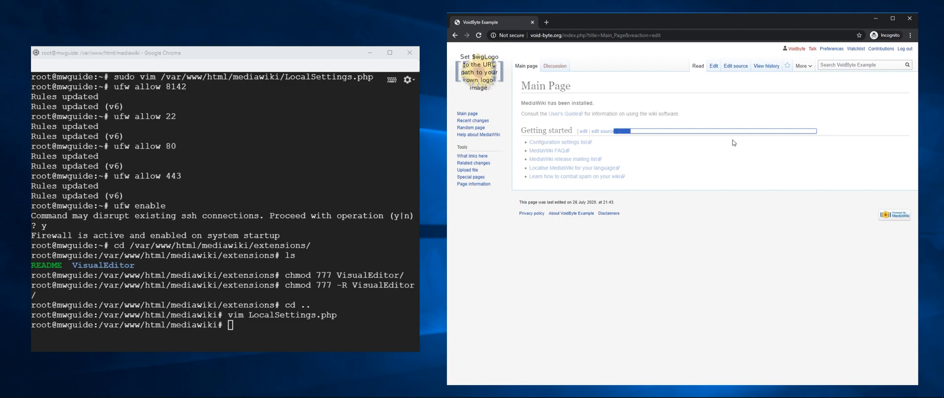
left_click(714, 65)
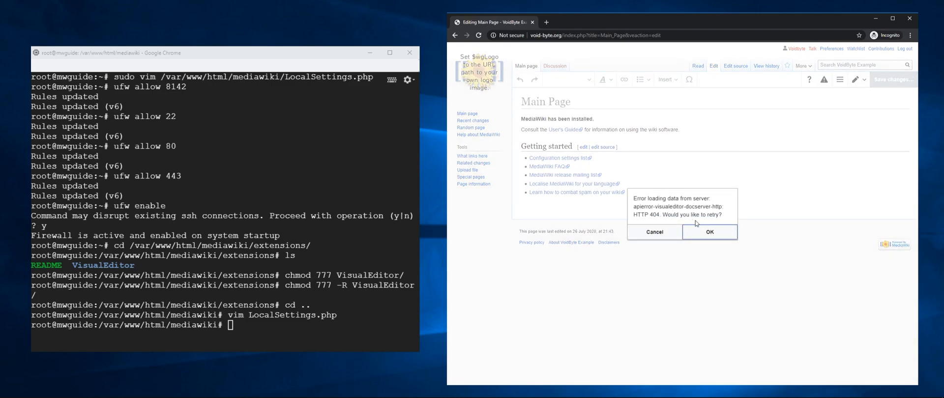
mouse_move(695, 215)
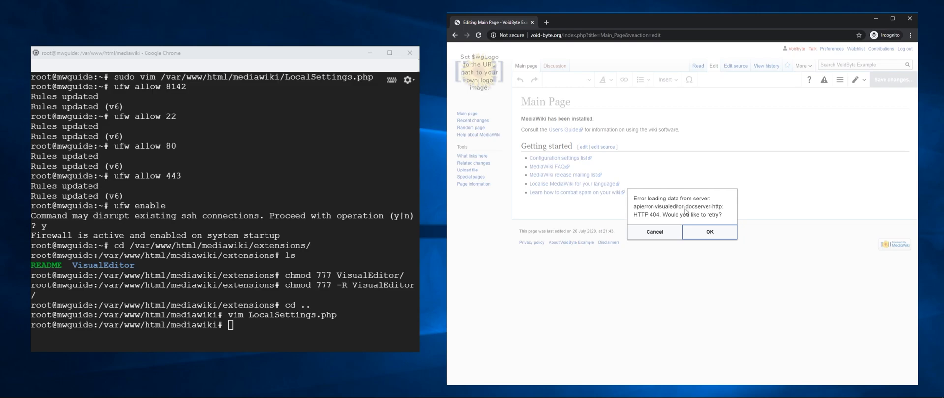
mouse_move(667, 198)
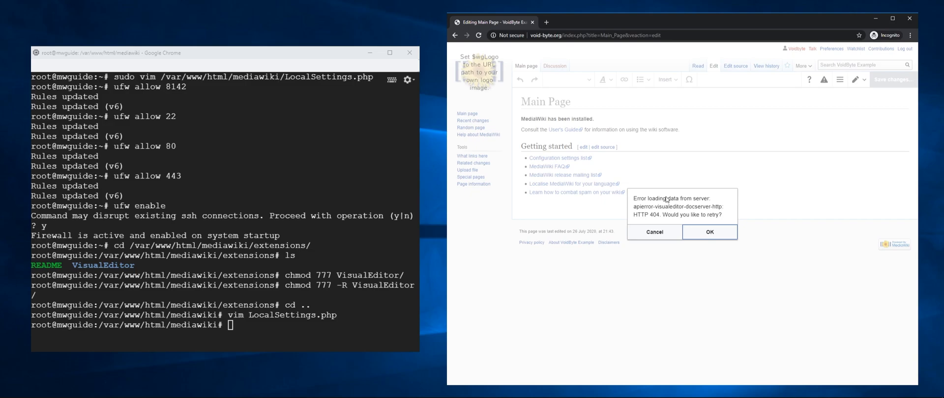
mouse_move(686, 220)
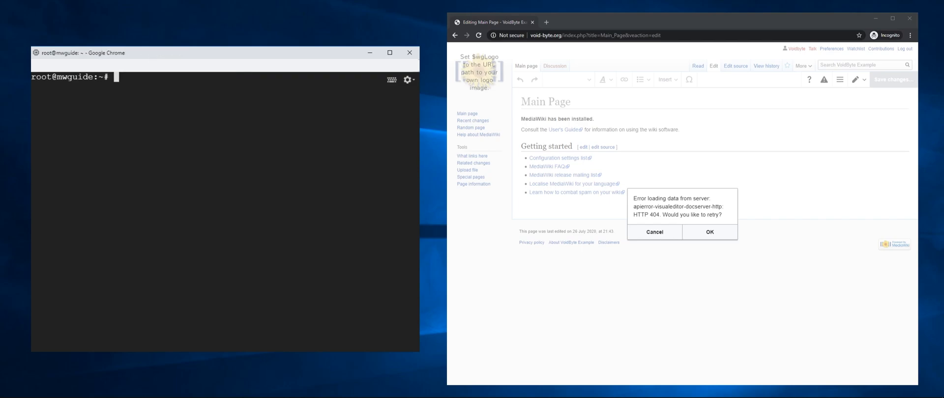
Show /var/log/parsoid/parsoid.log, revealing the fatal 'Invalid domain: void-byte.org' error
type("c")
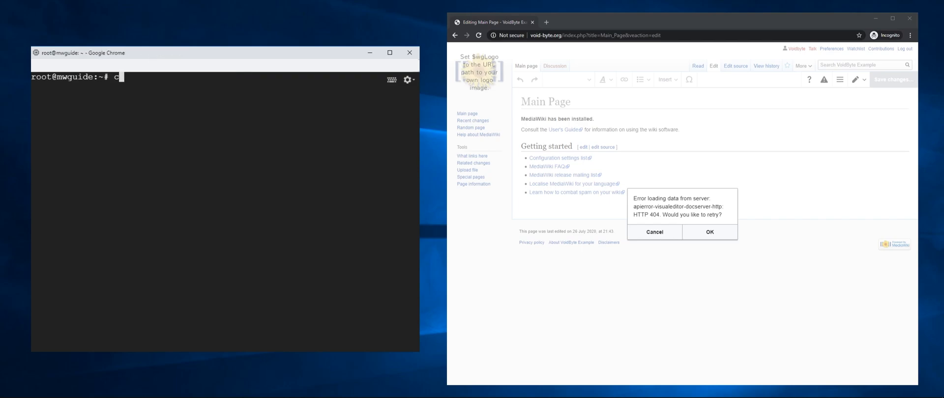
type("at /var/log/")
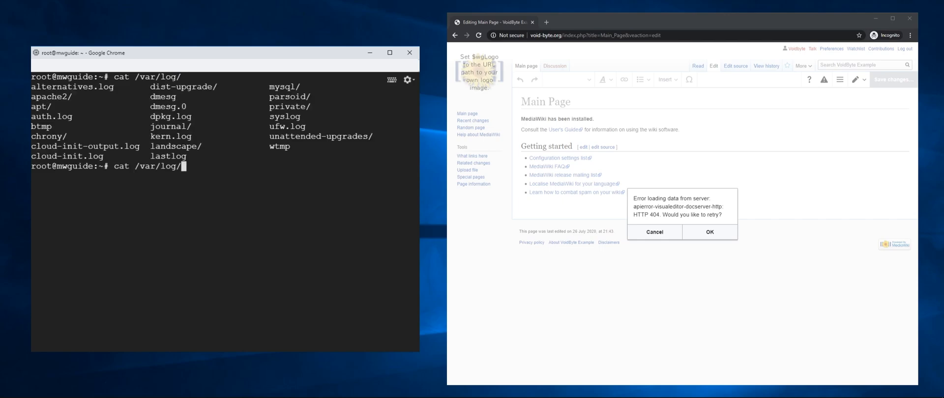
type("parsoid/parsoid.log")
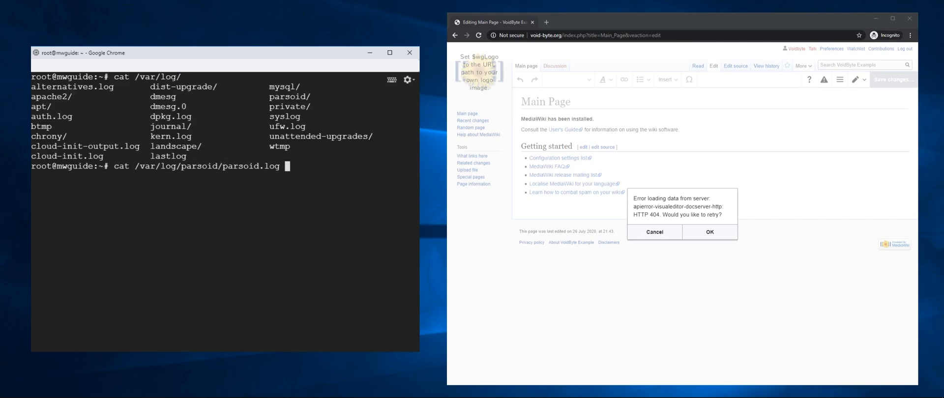
key("Return")
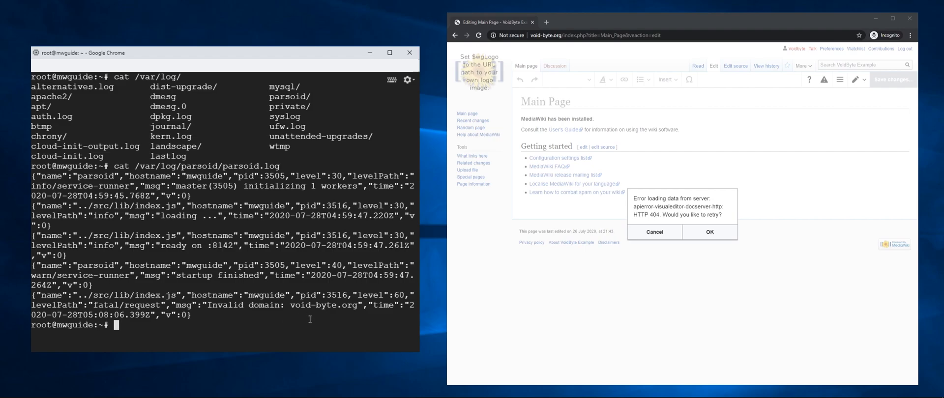
type("cd")
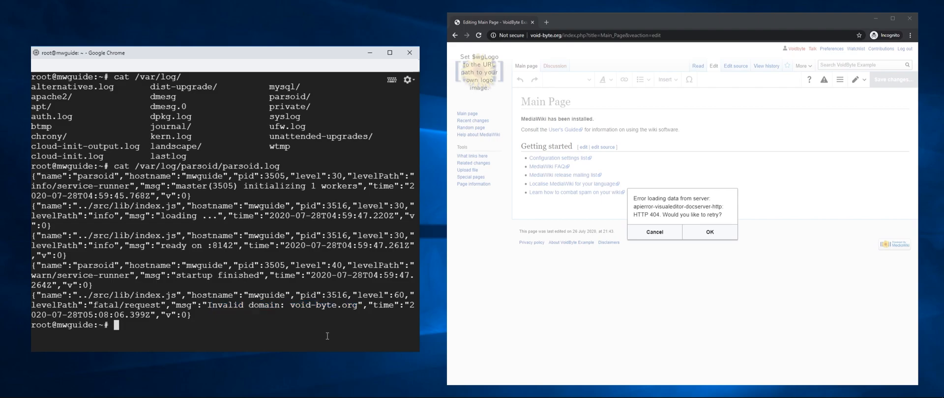
type("vim /e")
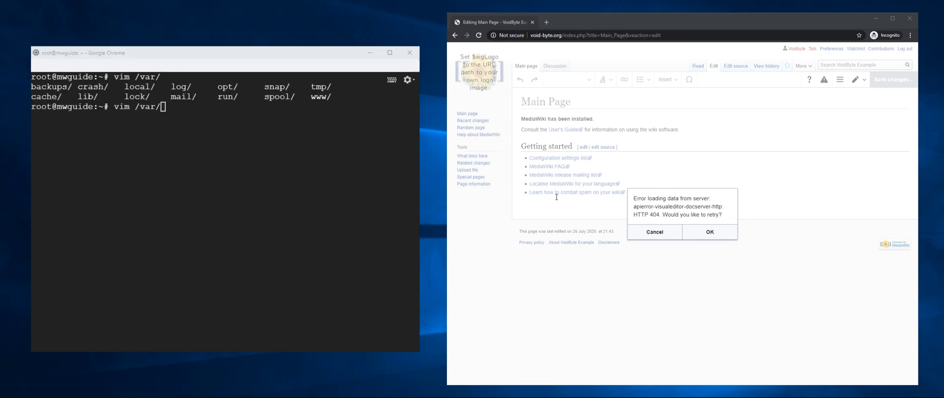
mouse_move(391, 216)
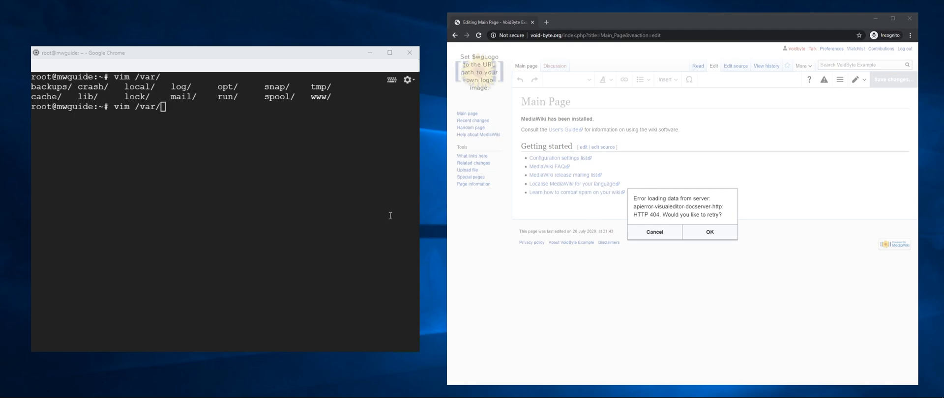
mouse_move(334, 165)
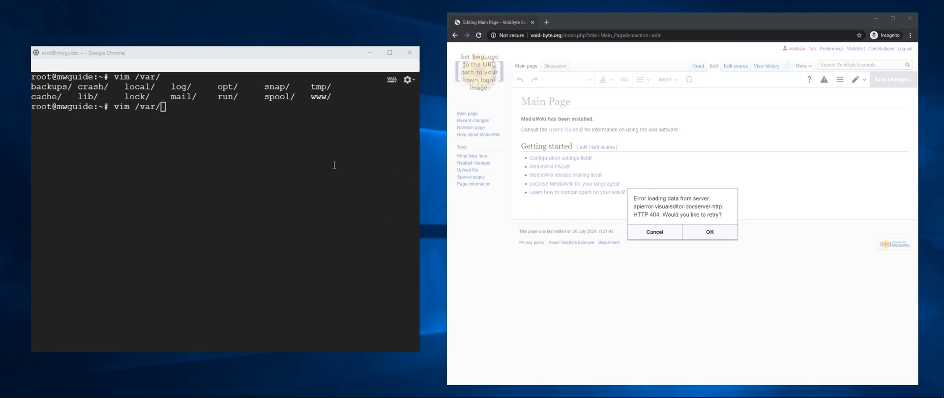
mouse_move(537, 186)
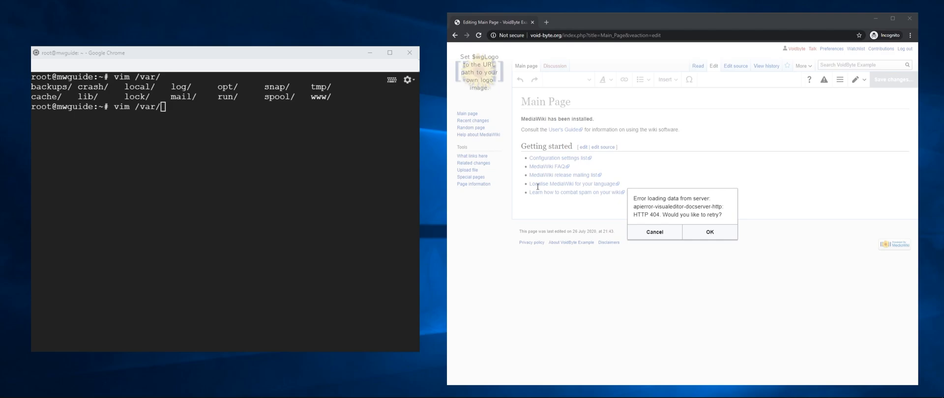
type("etc/")
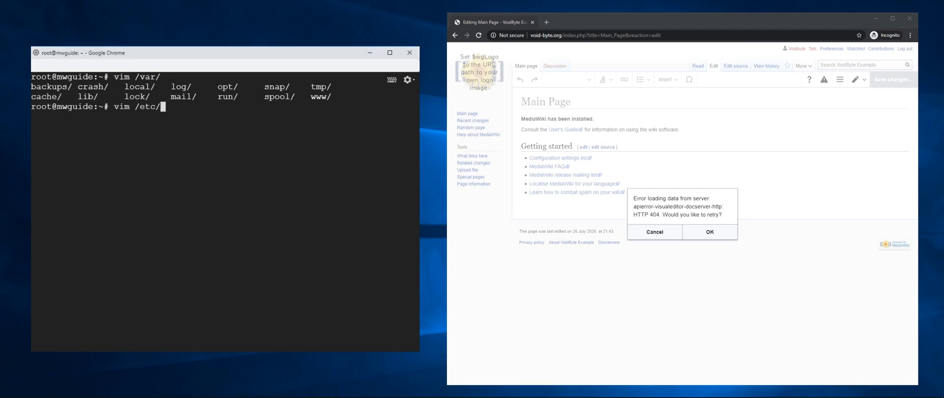
type("mediawiki/pa")
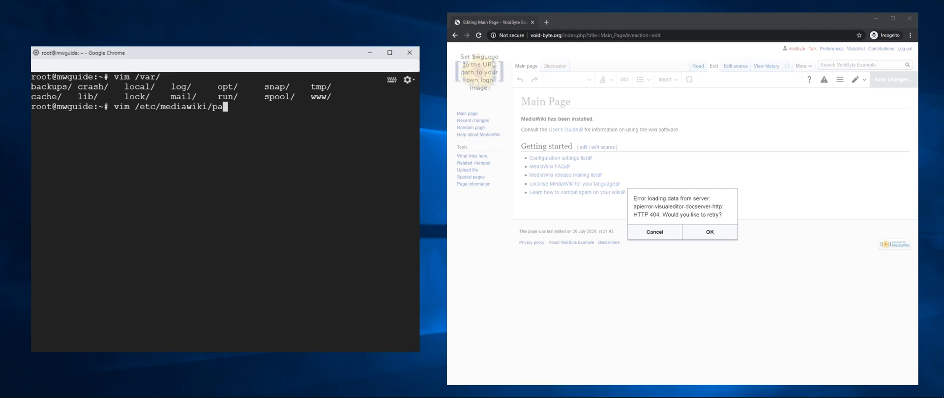
key("Return")
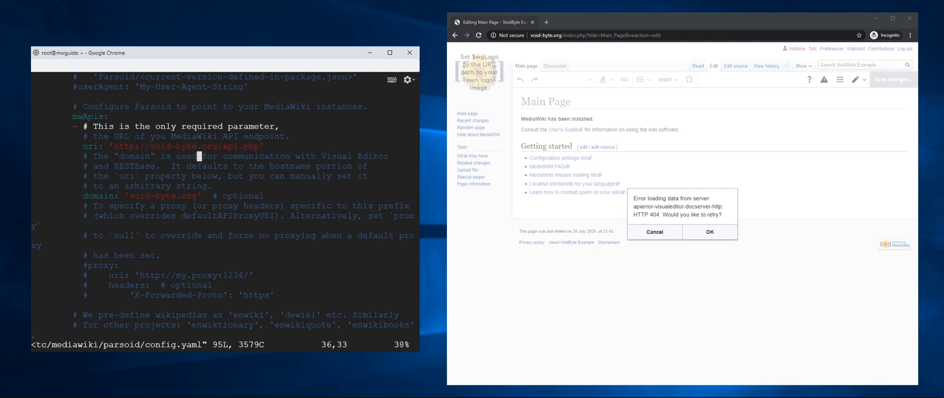
scroll("down", 3)
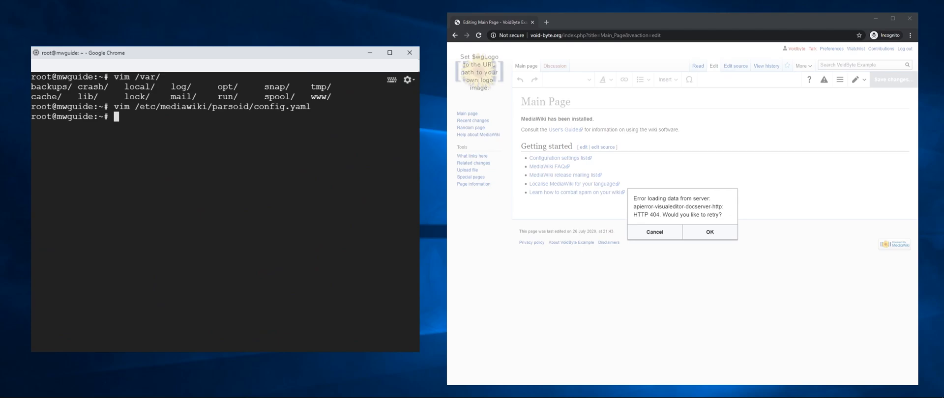
type("vim /etc/apache2/")
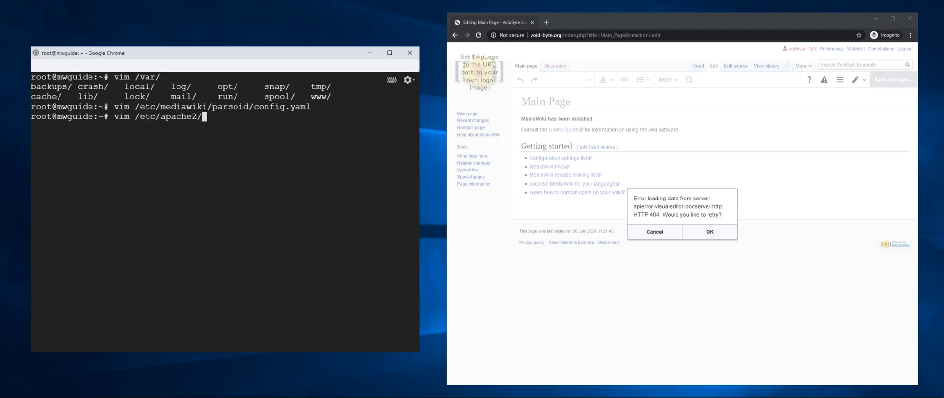
type("sites")
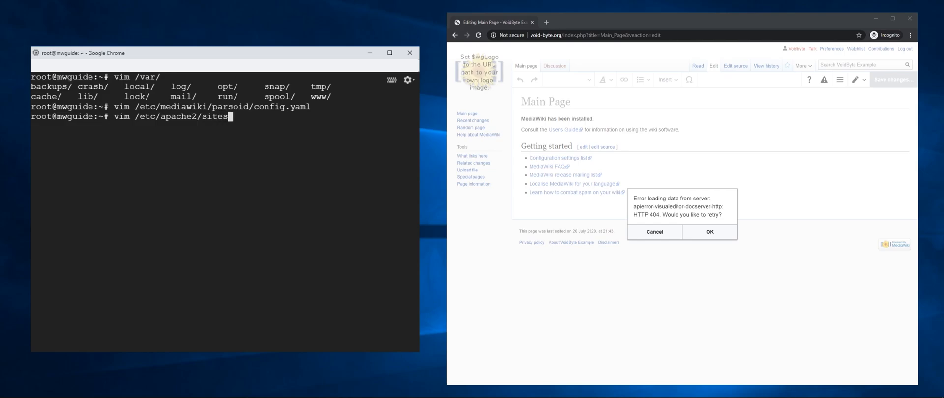
type("-enabled/mediawiki.conf")
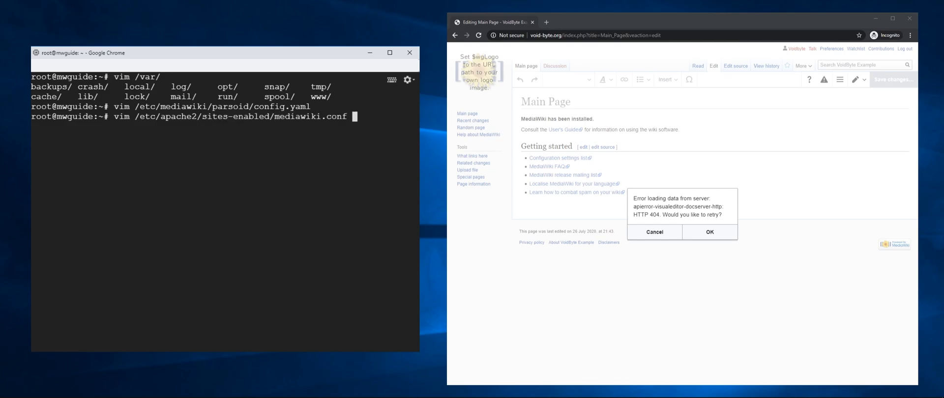
key("Return")
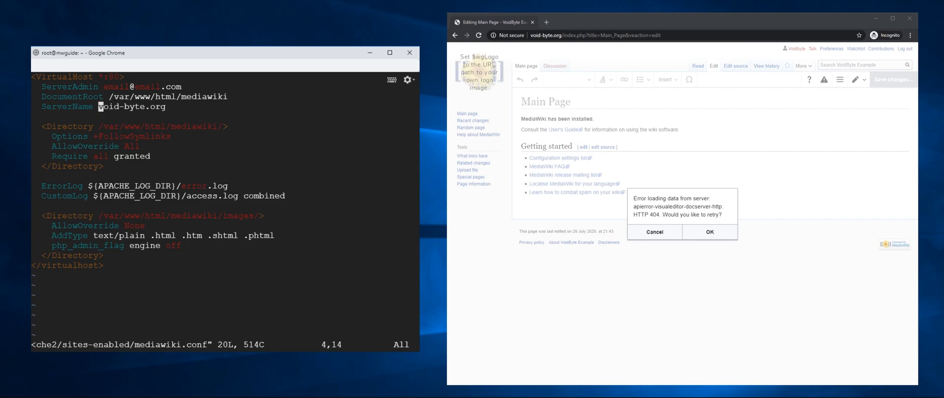
type(":q")
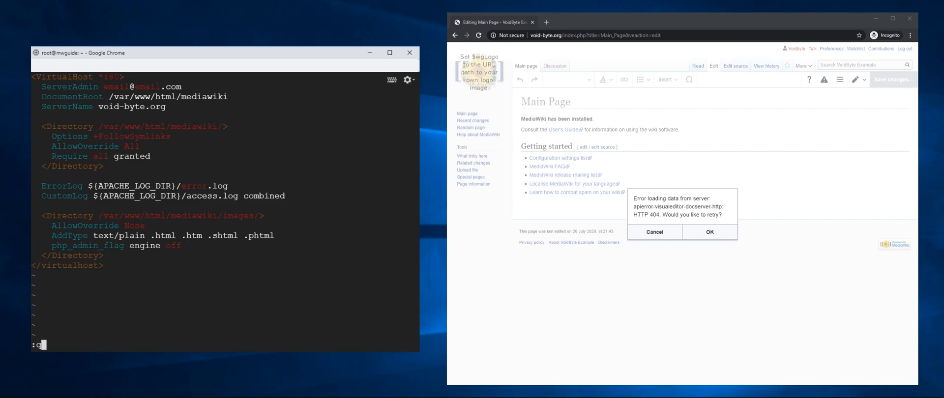
key("Return")
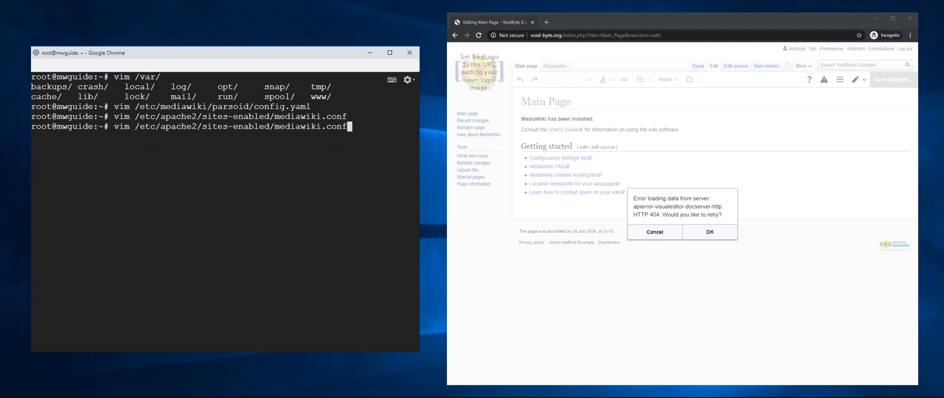
type("vim /var/")
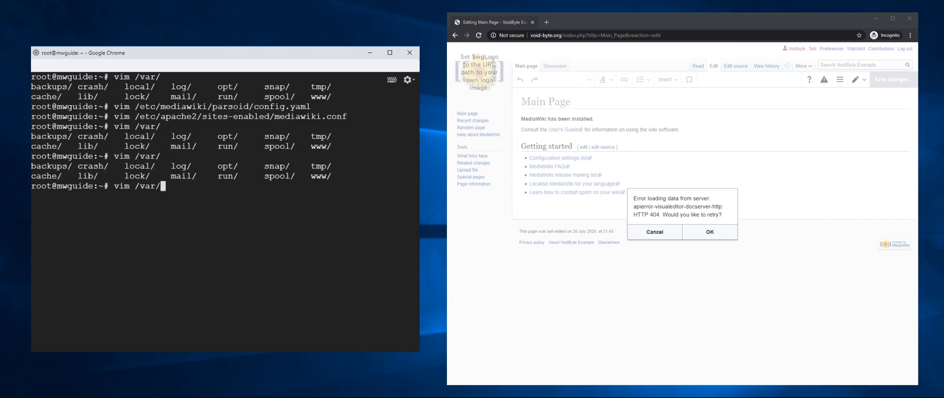
type("www/html/mediawiki/")
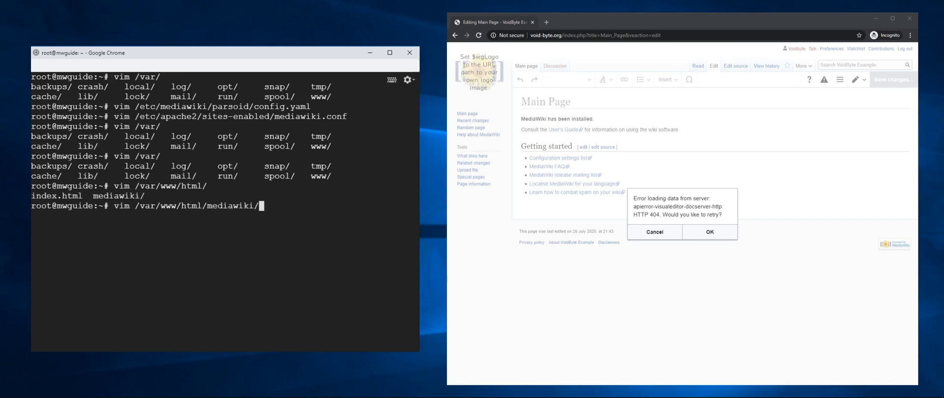
type("LocalSettings.php")
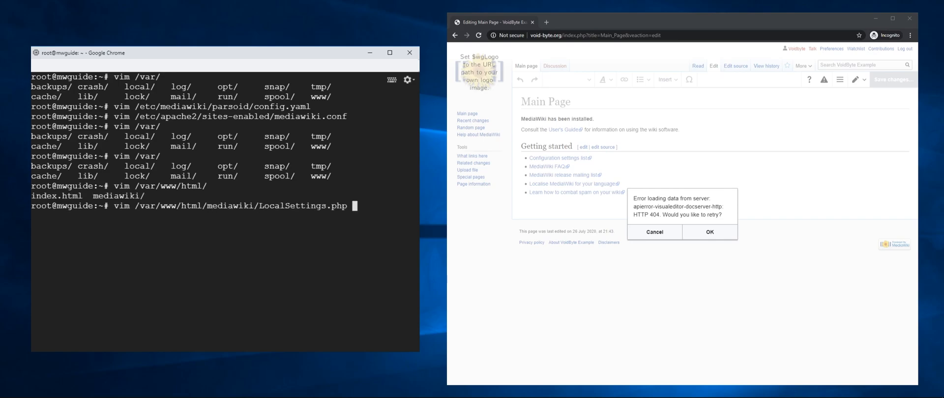
key("Return")
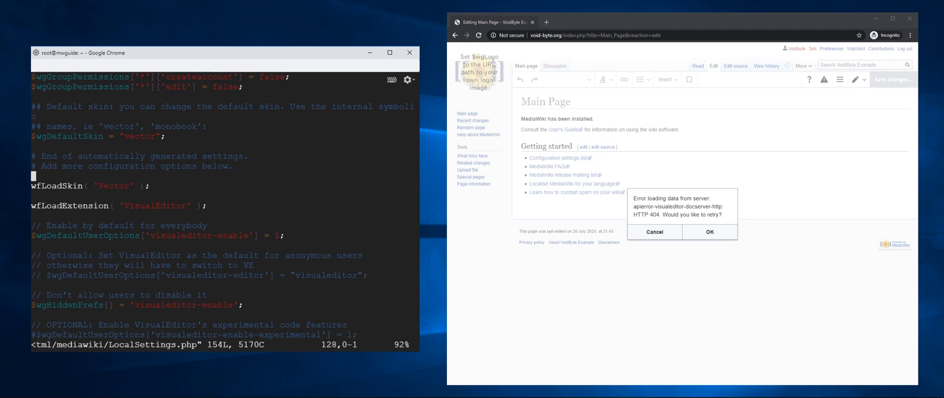
scroll("down", 3)
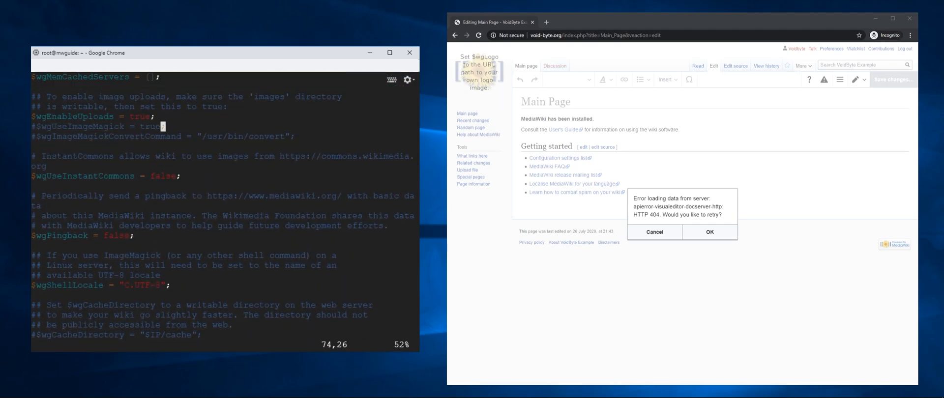
scroll("up", 3)
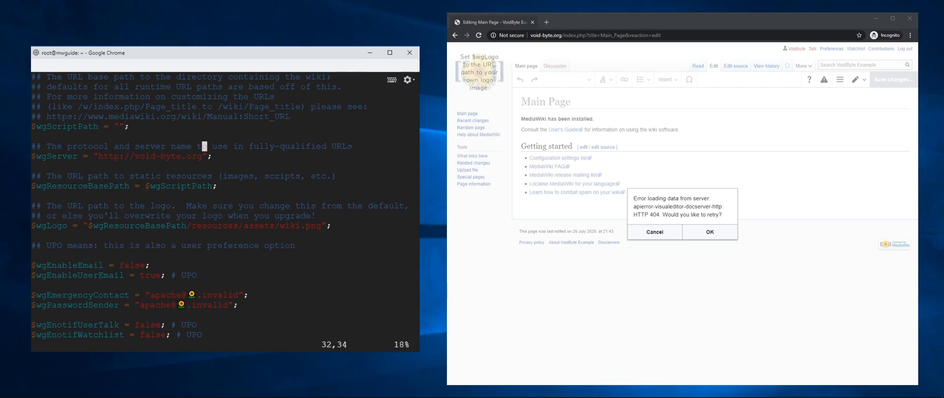
scroll("up", 3)
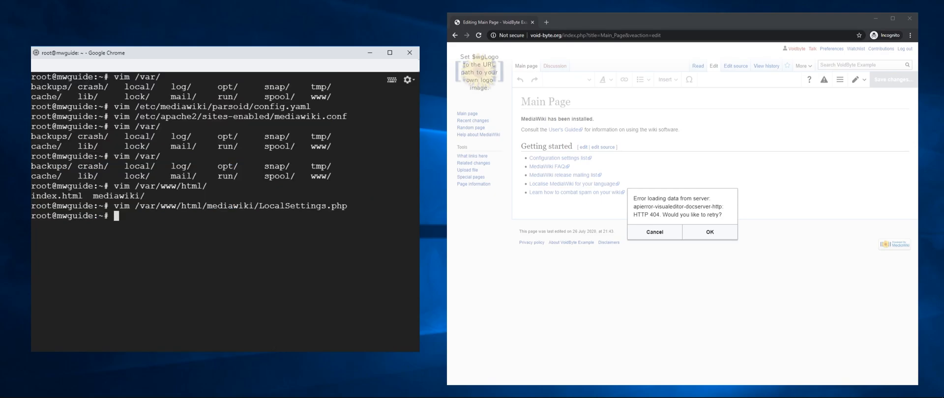
Restart the service with systemctl restart so Parsoid picks up the config change
type("systemctl")
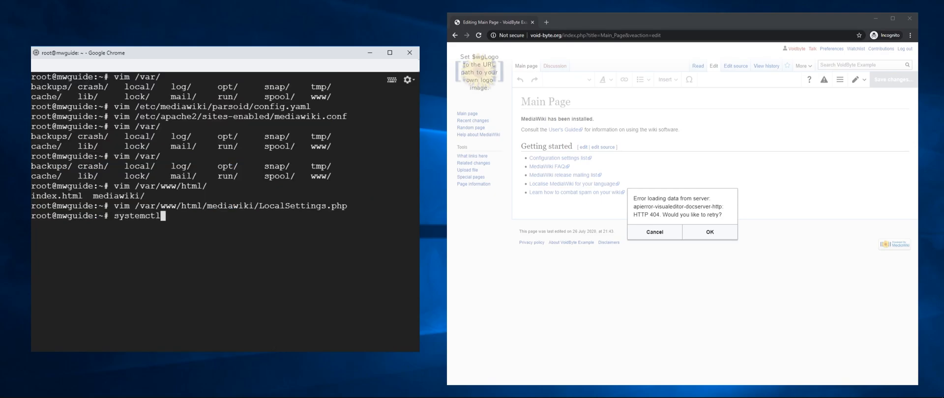
type("restart aparsoid.service")
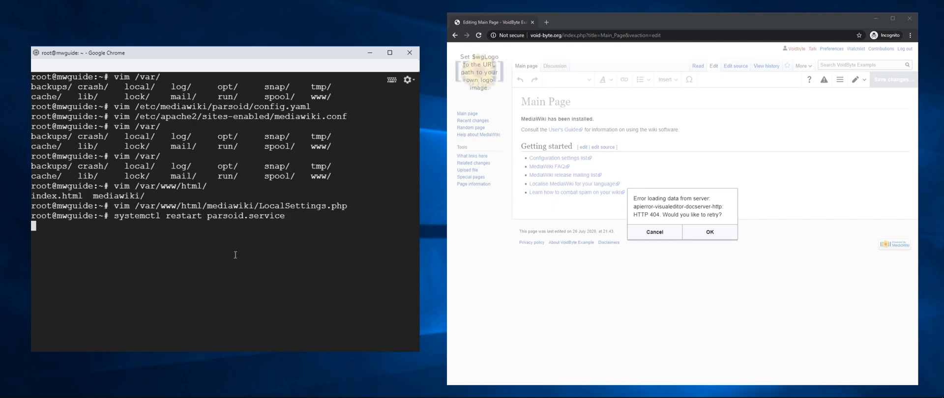
mouse_move(316, 217)
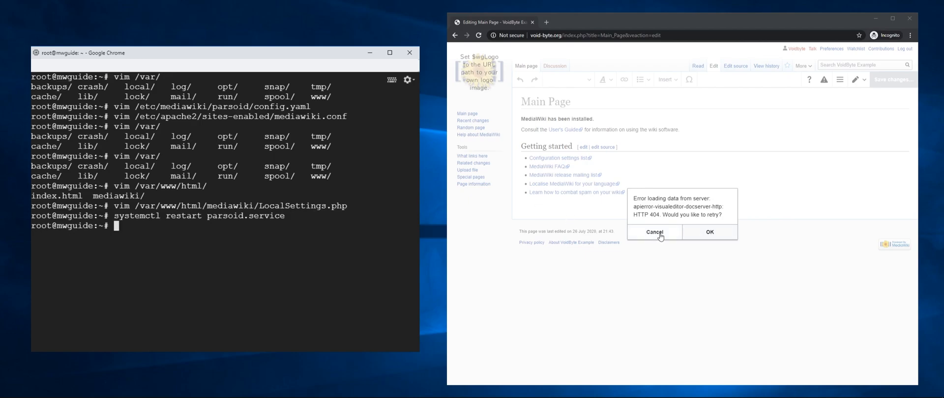
Dismiss the HTTP 404 loading error to return to the Main Page editor
left_click(655, 232)
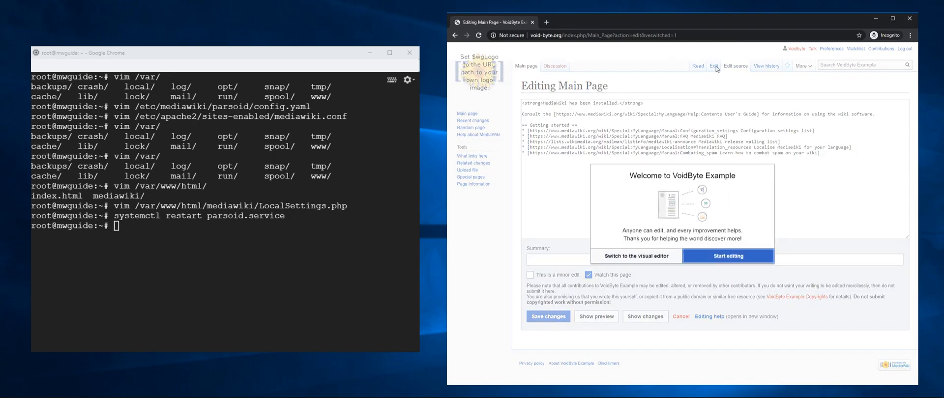
mouse_move(662, 259)
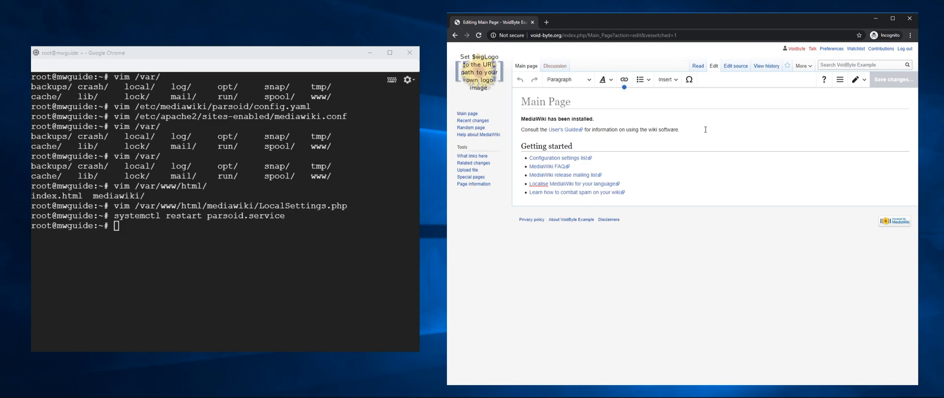
mouse_move(659, 133)
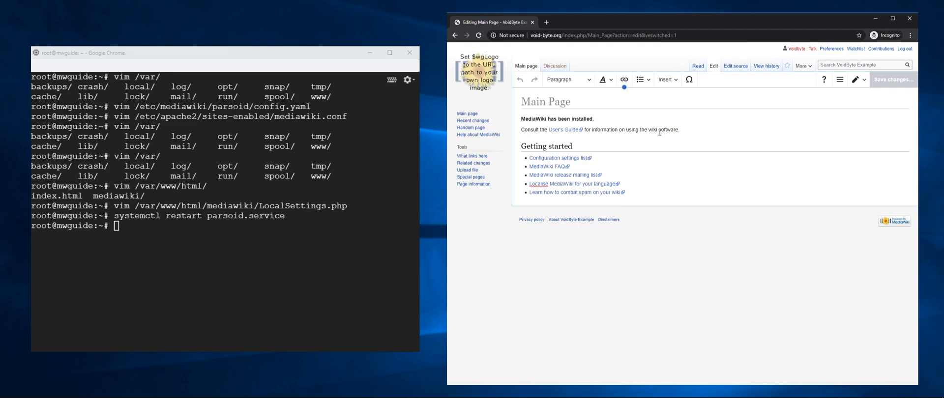
mouse_move(900, 104)
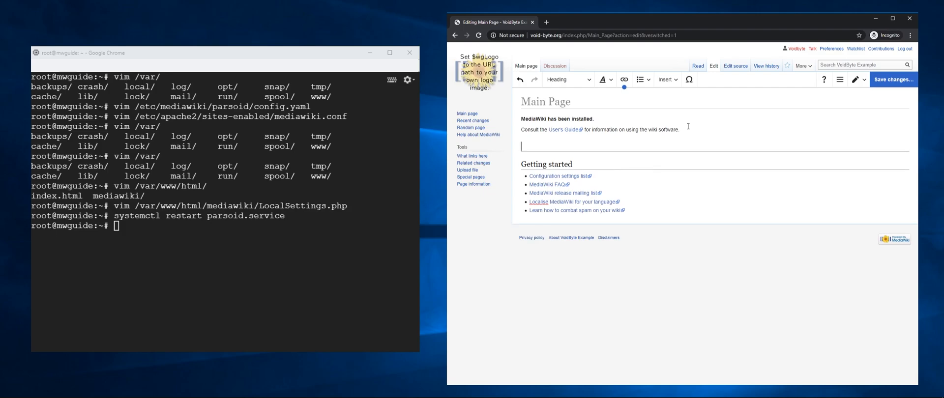
Add a 'New Example' heading with the line 'Just to double check this saves.'
left_click(563, 78)
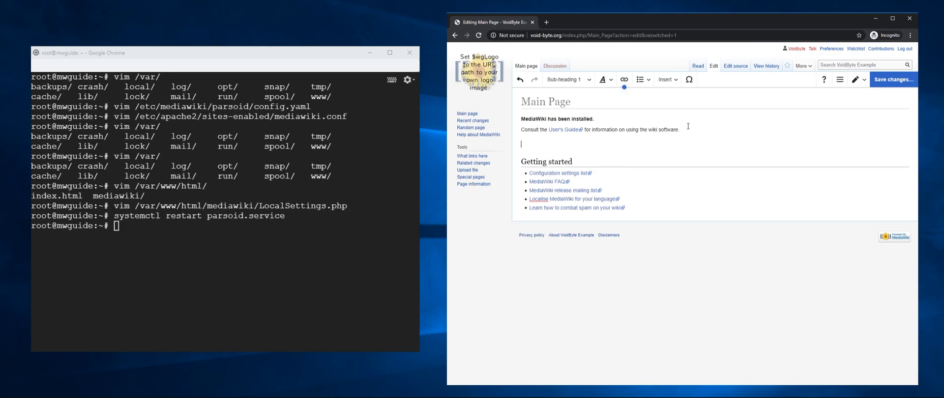
left_click(564, 79)
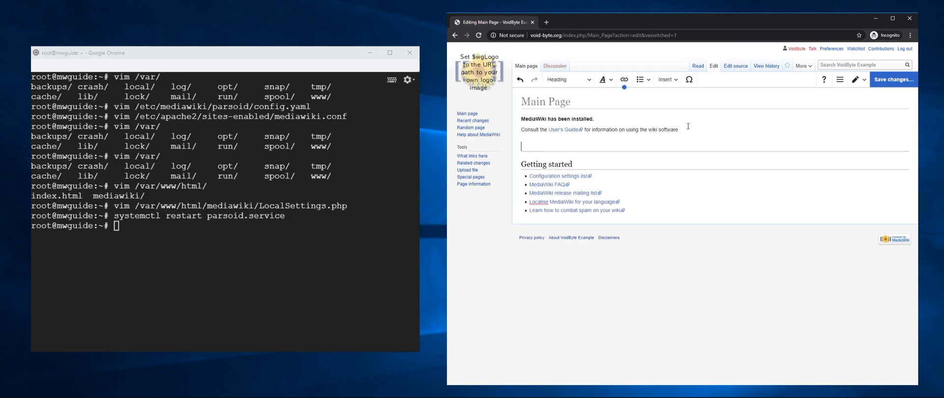
type("New E")
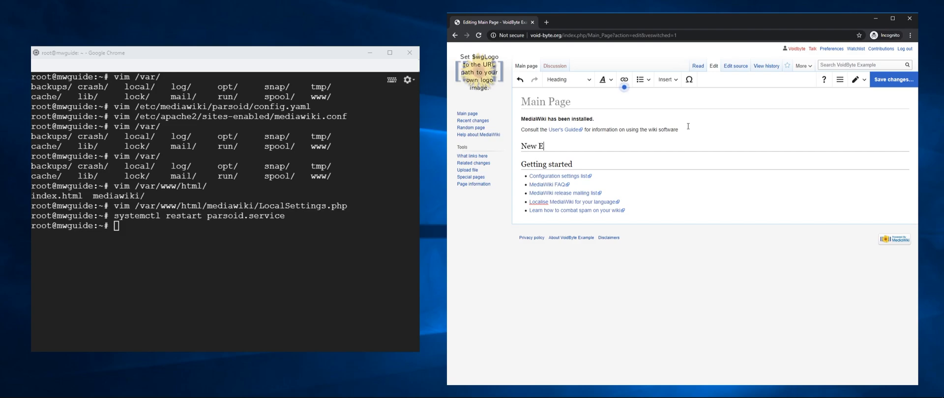
type("xample")
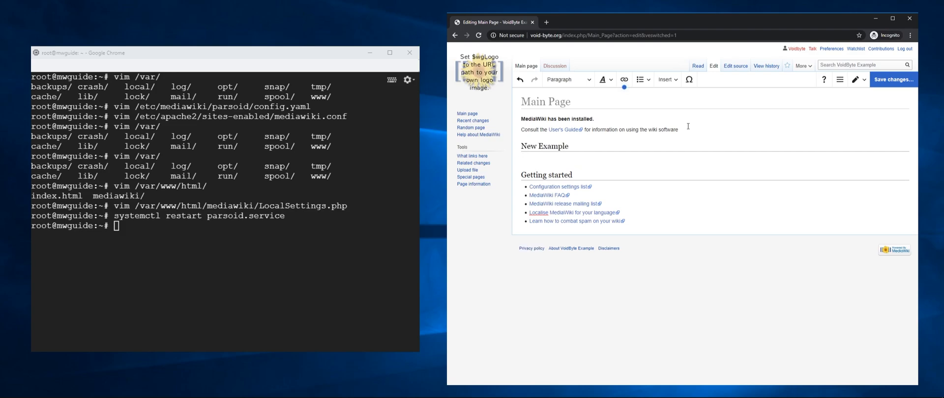
type("Just to double ch")
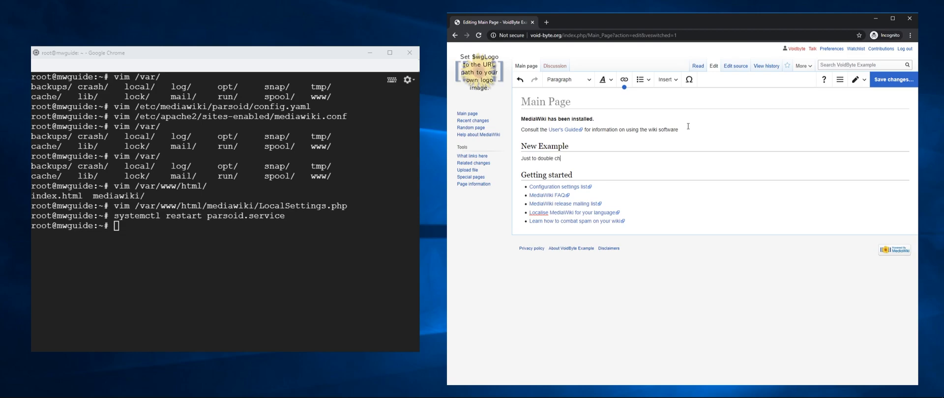
type("eck this saves.")
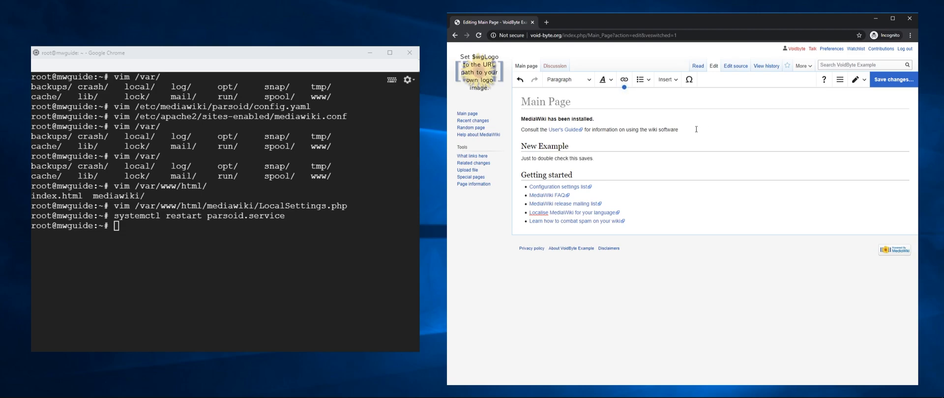
mouse_move(702, 139)
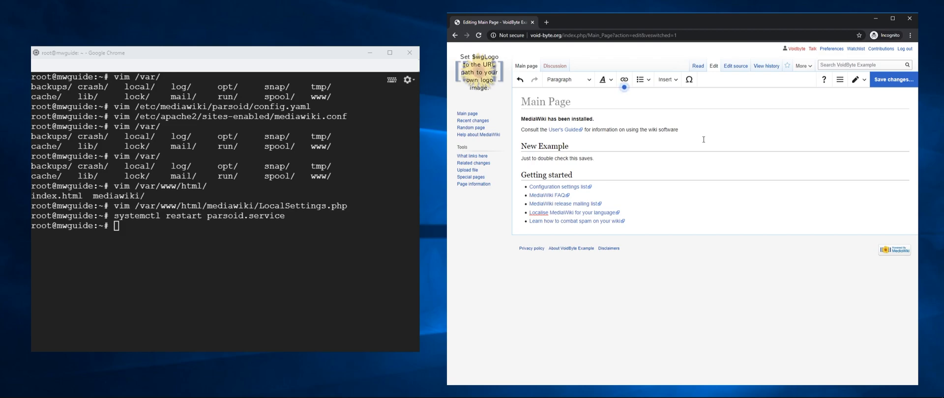
left_click(594, 158)
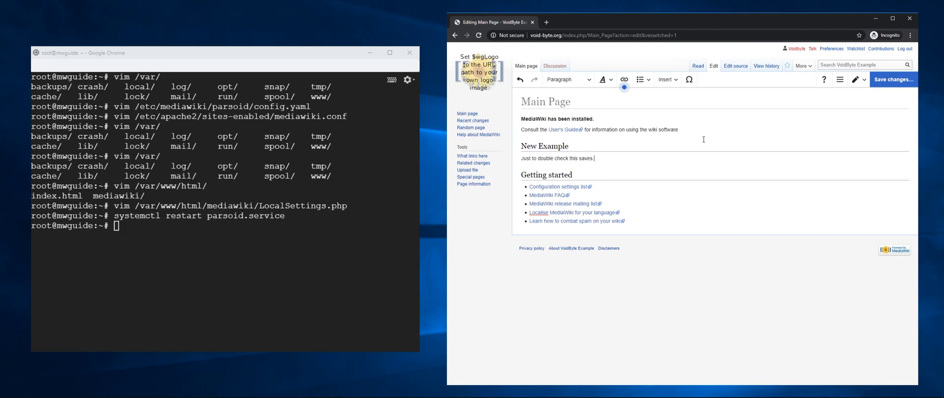
Save the New Example edit to Main Page, then reopen it in the visual editor
left_click(893, 78)
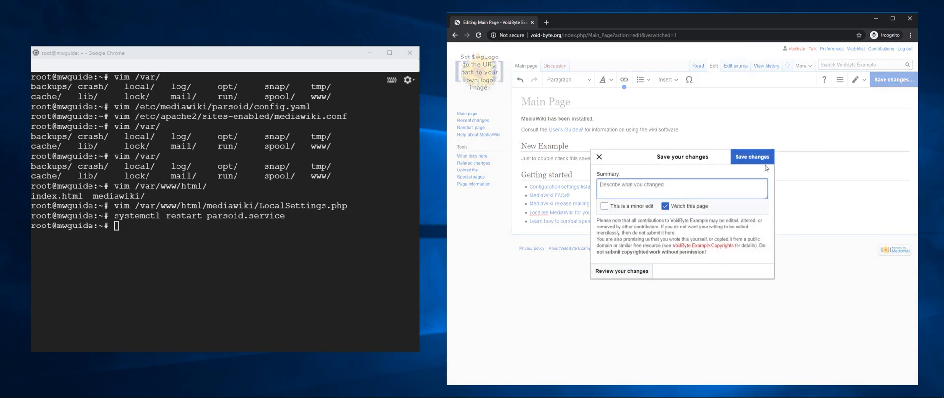
left_click(751, 157)
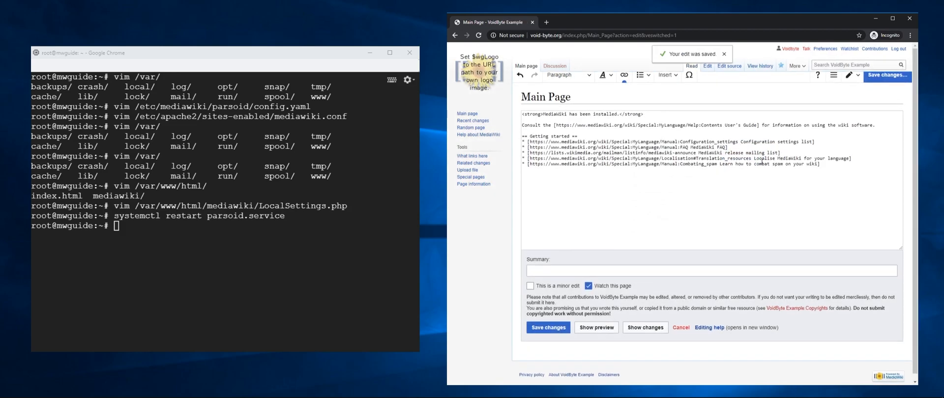
left_click(548, 328)
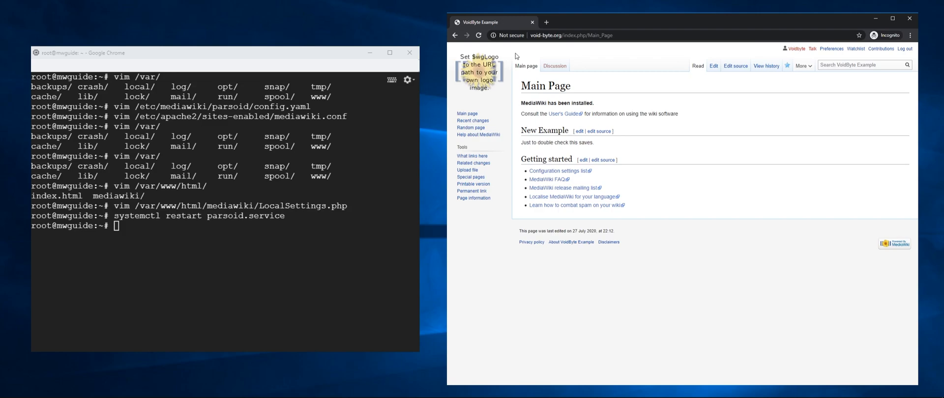
mouse_move(624, 67)
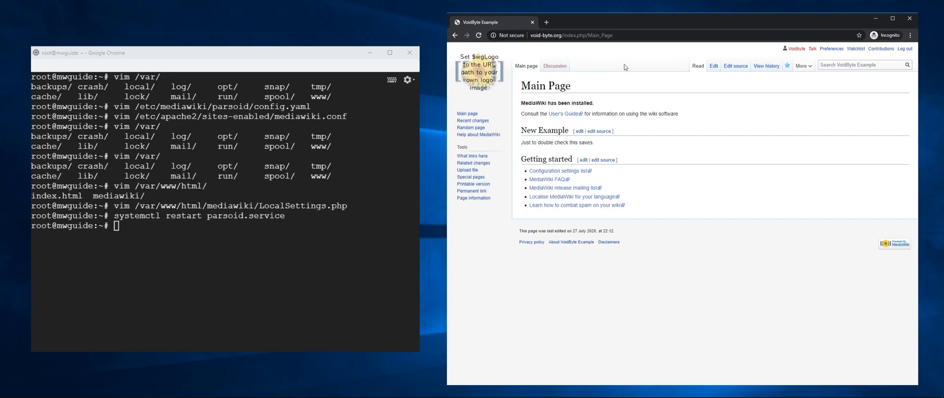
left_click(713, 66)
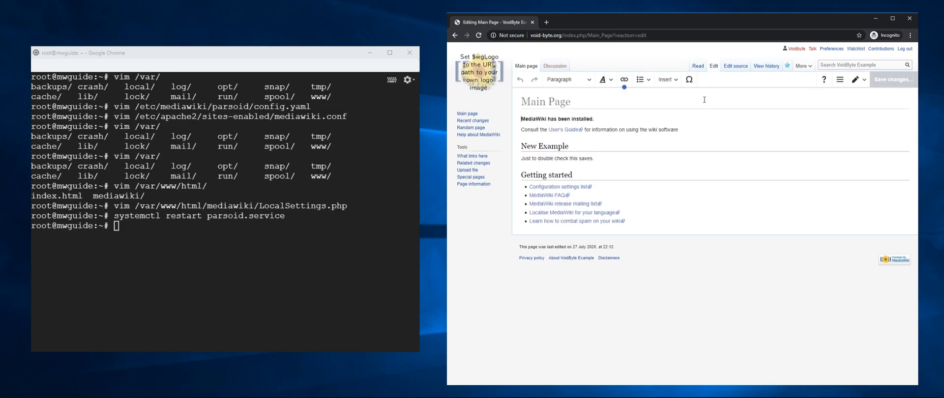